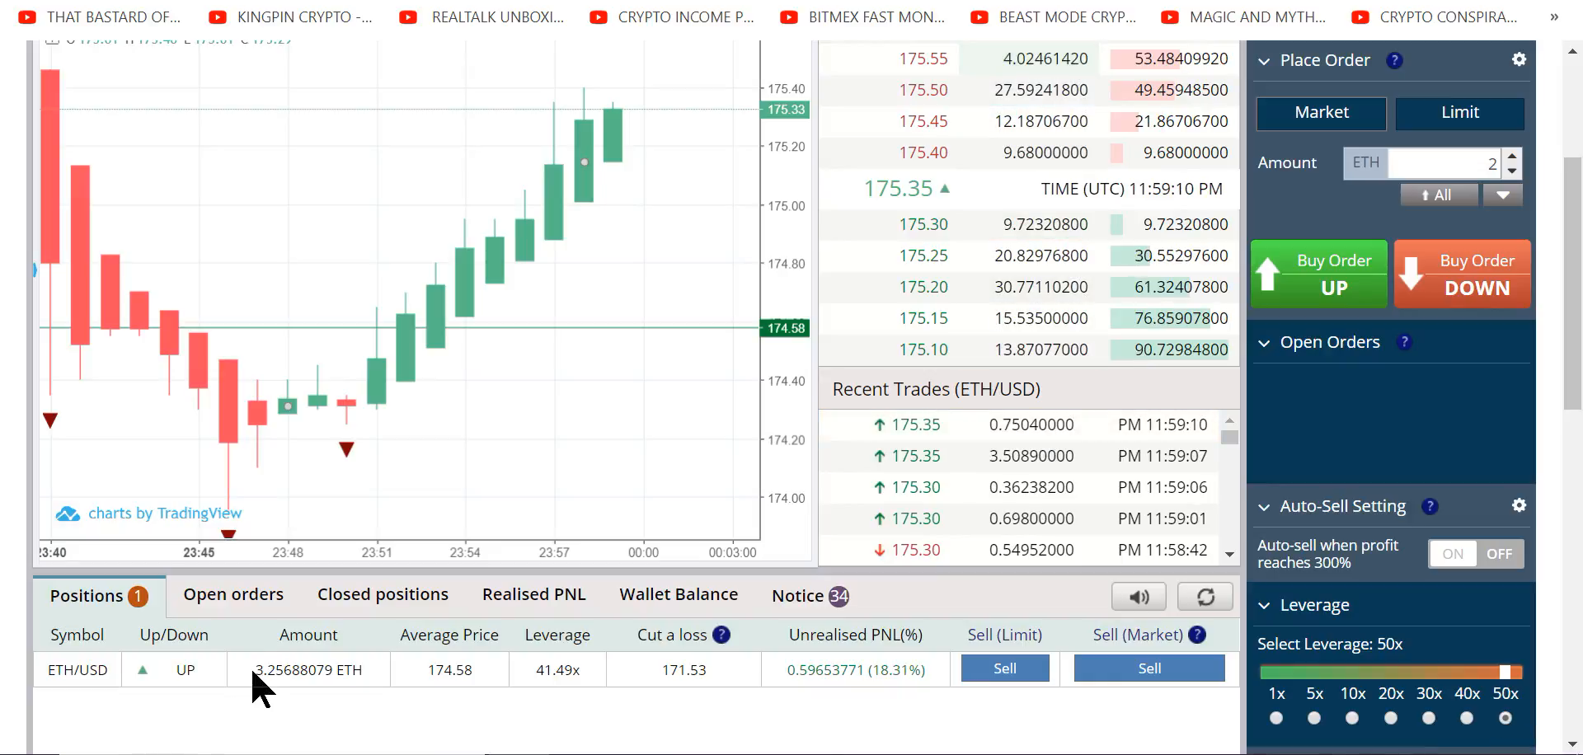
# - Close the 3.25688079 ETH long position at market price
pyautogui.doubleClick(266, 669)
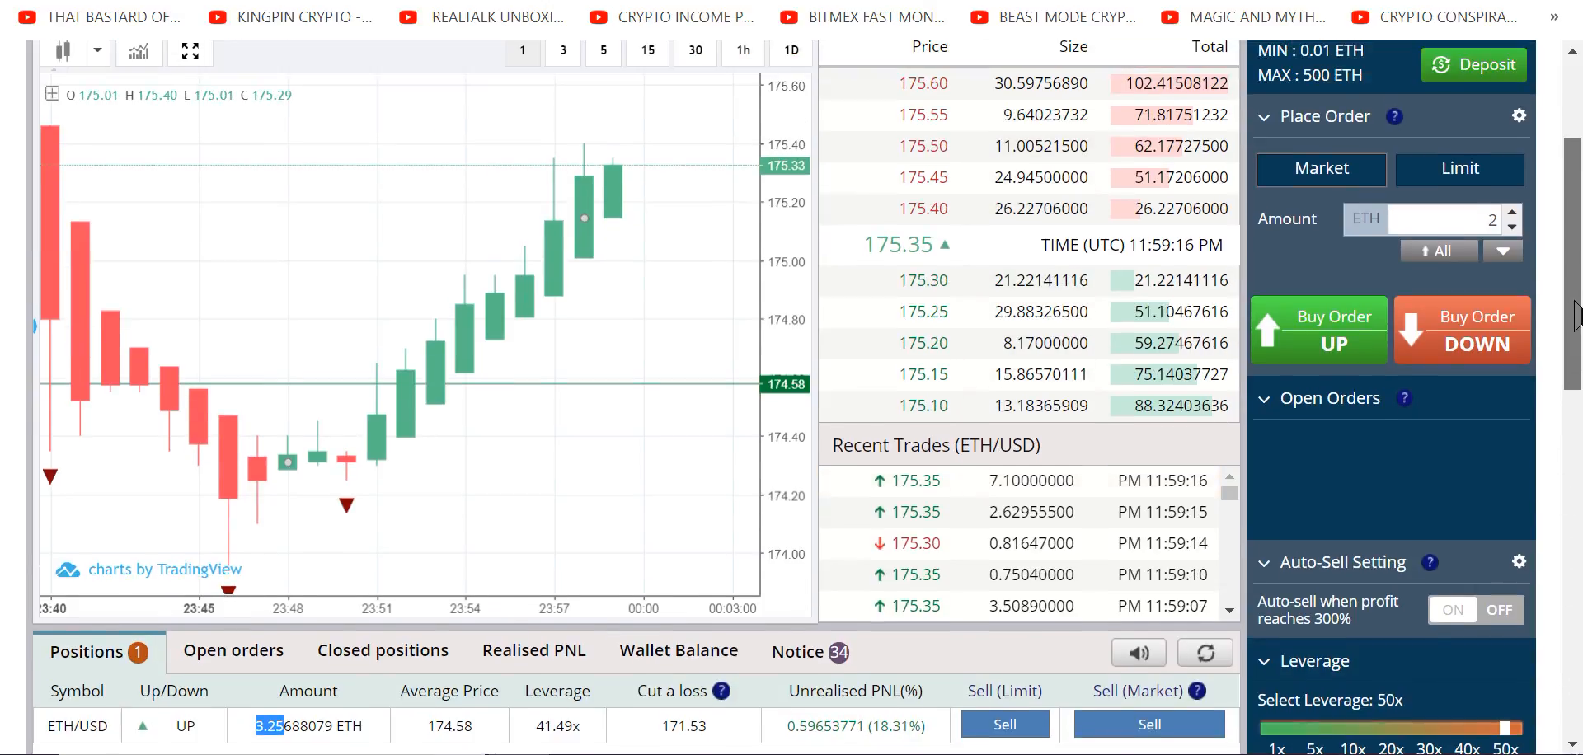
pyautogui.scroll(-3)
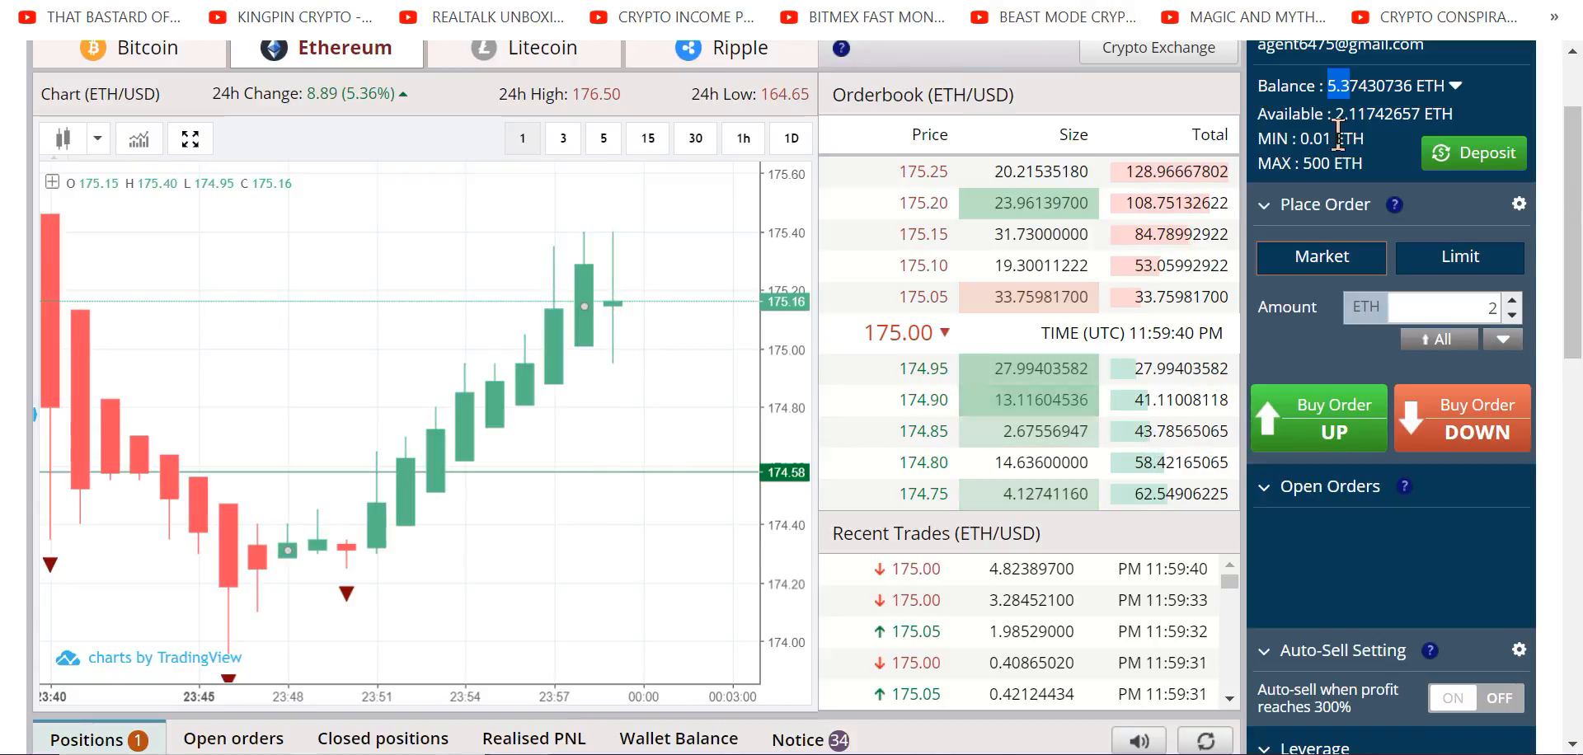
pyautogui.scroll(-3)
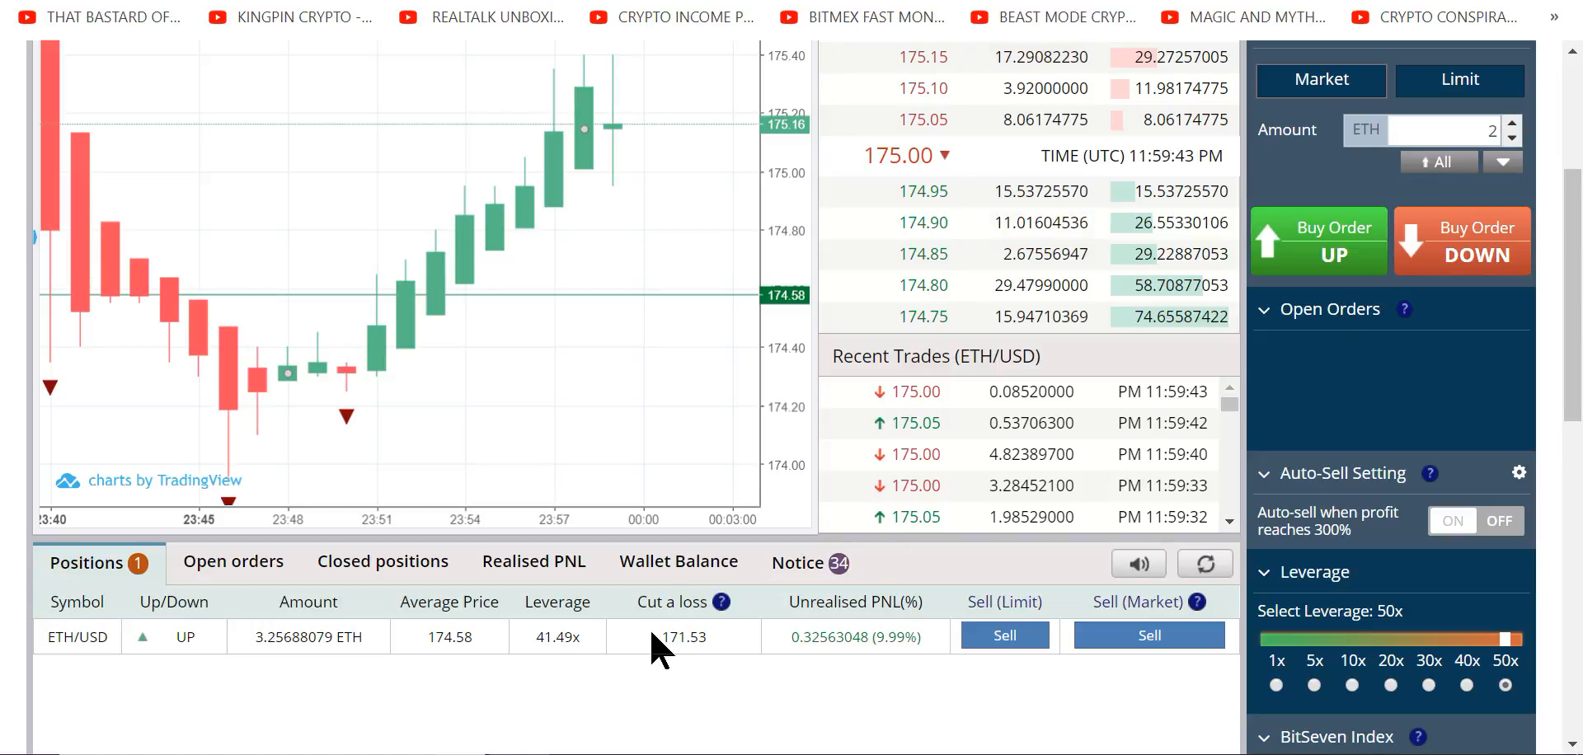
pyautogui.doubleClick(682, 636)
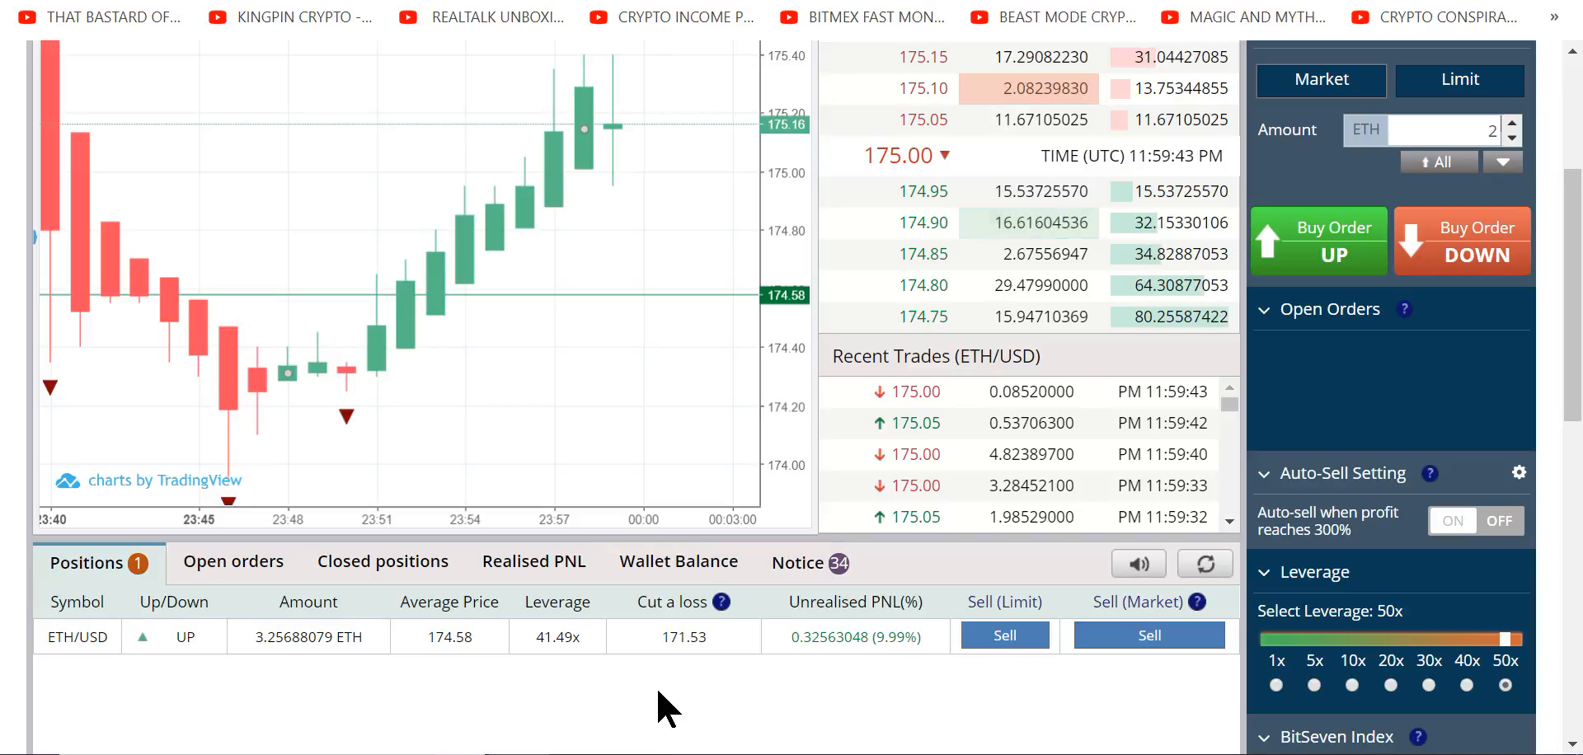
pyautogui.moveTo(697, 697)
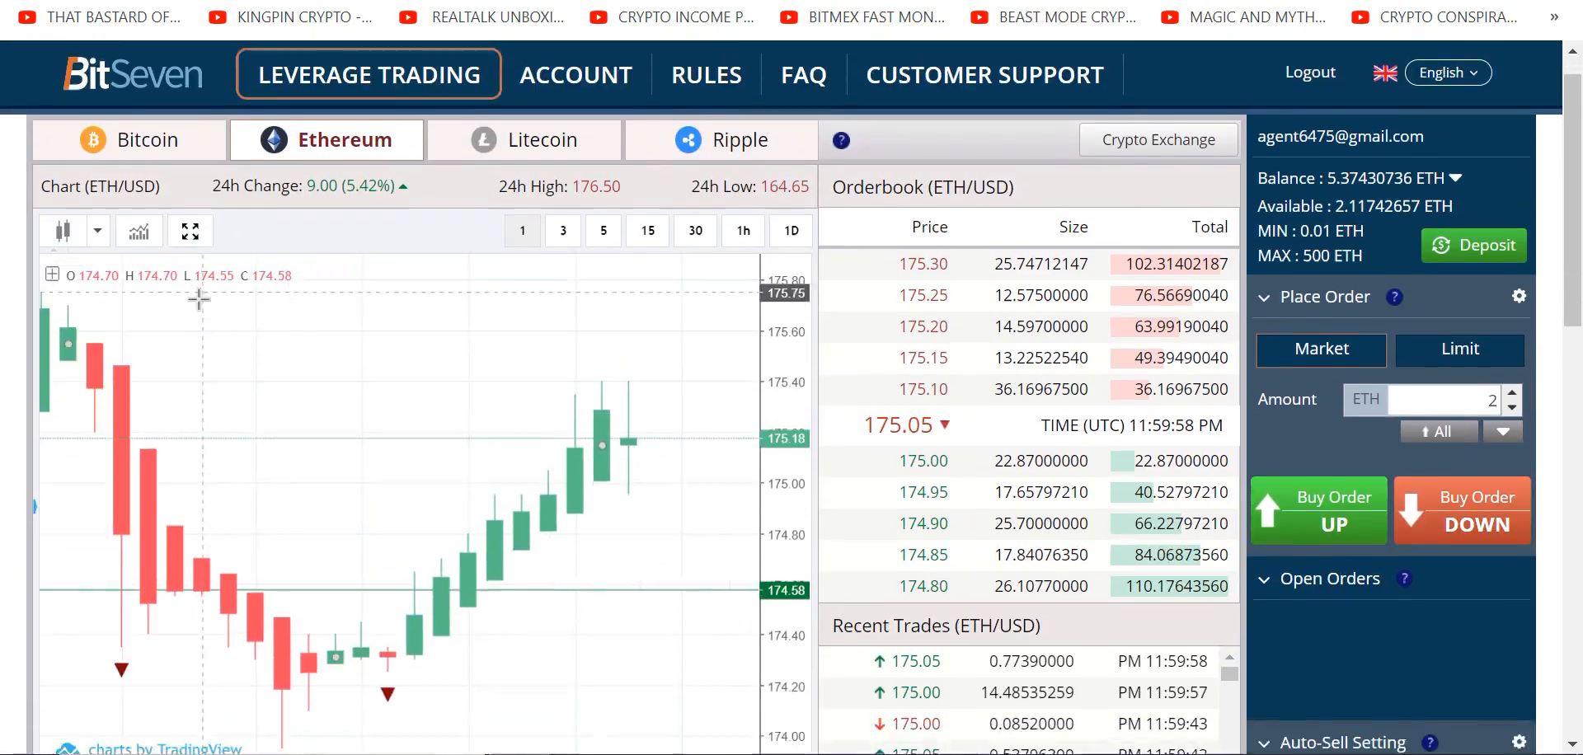
pyautogui.scroll(-3)
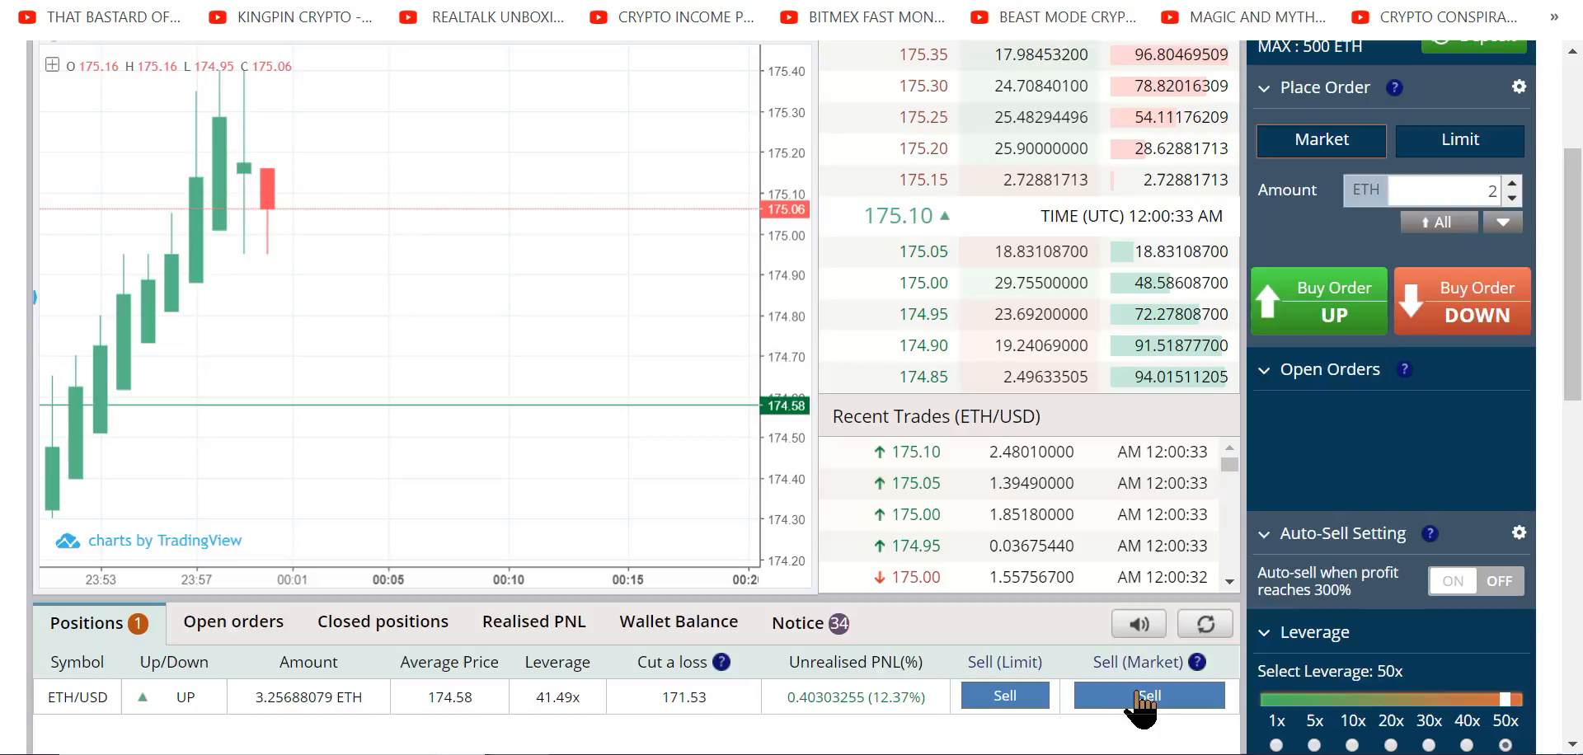
pyautogui.click(1149, 695)
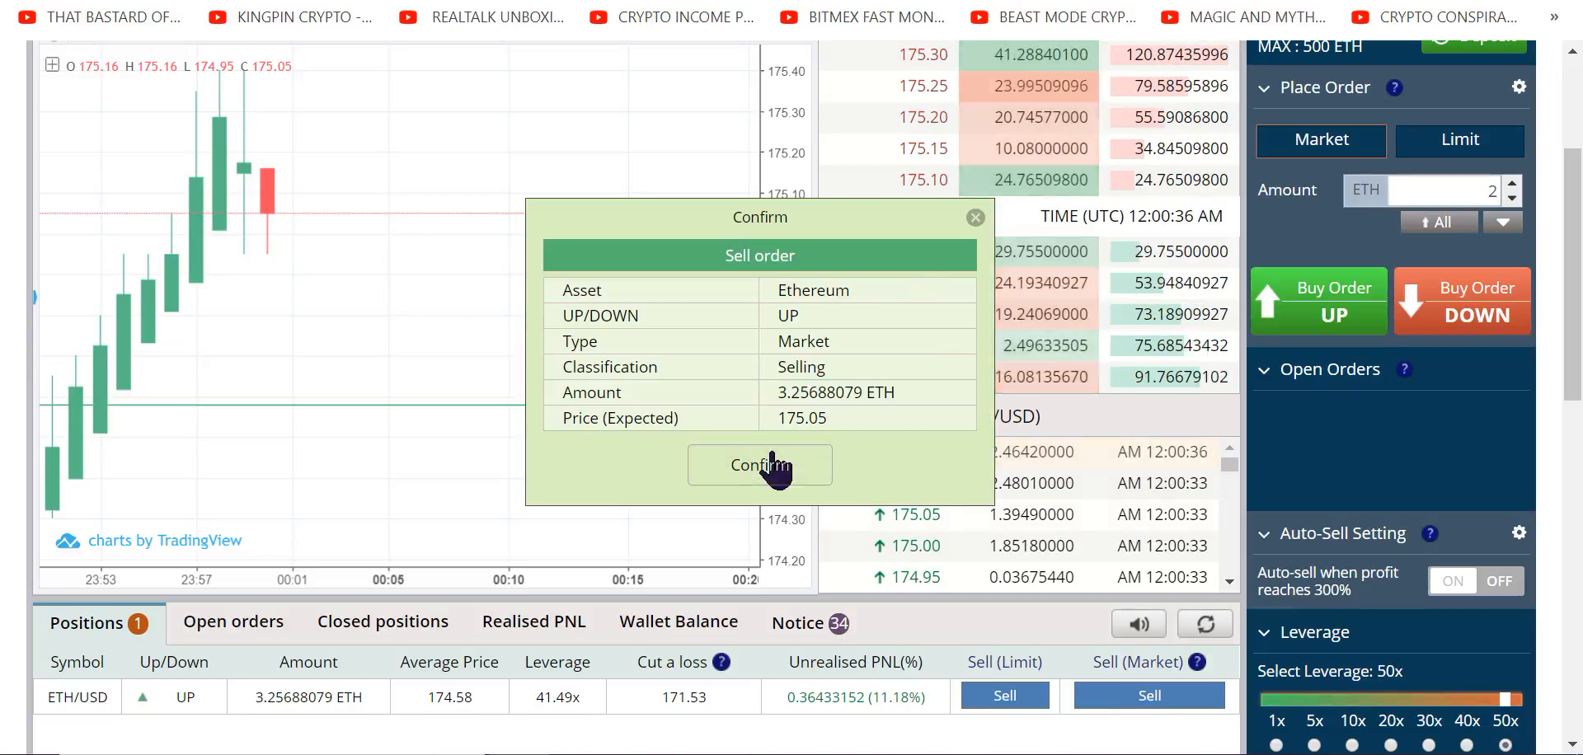
pyautogui.click(759, 466)
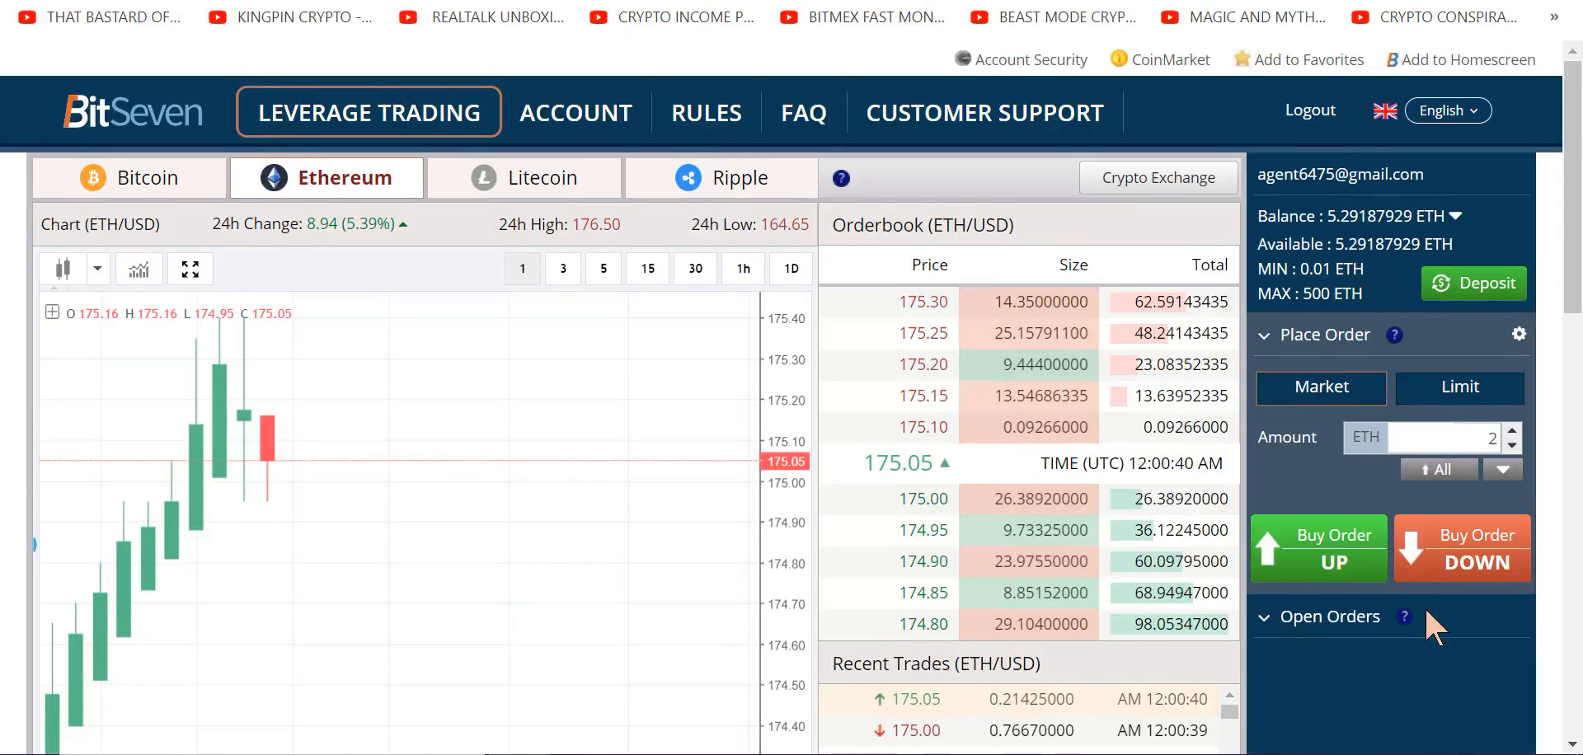
# - Open a 2 ETH 50x short on ETH/USD at market and dismiss the notification
pyautogui.scroll(-3)
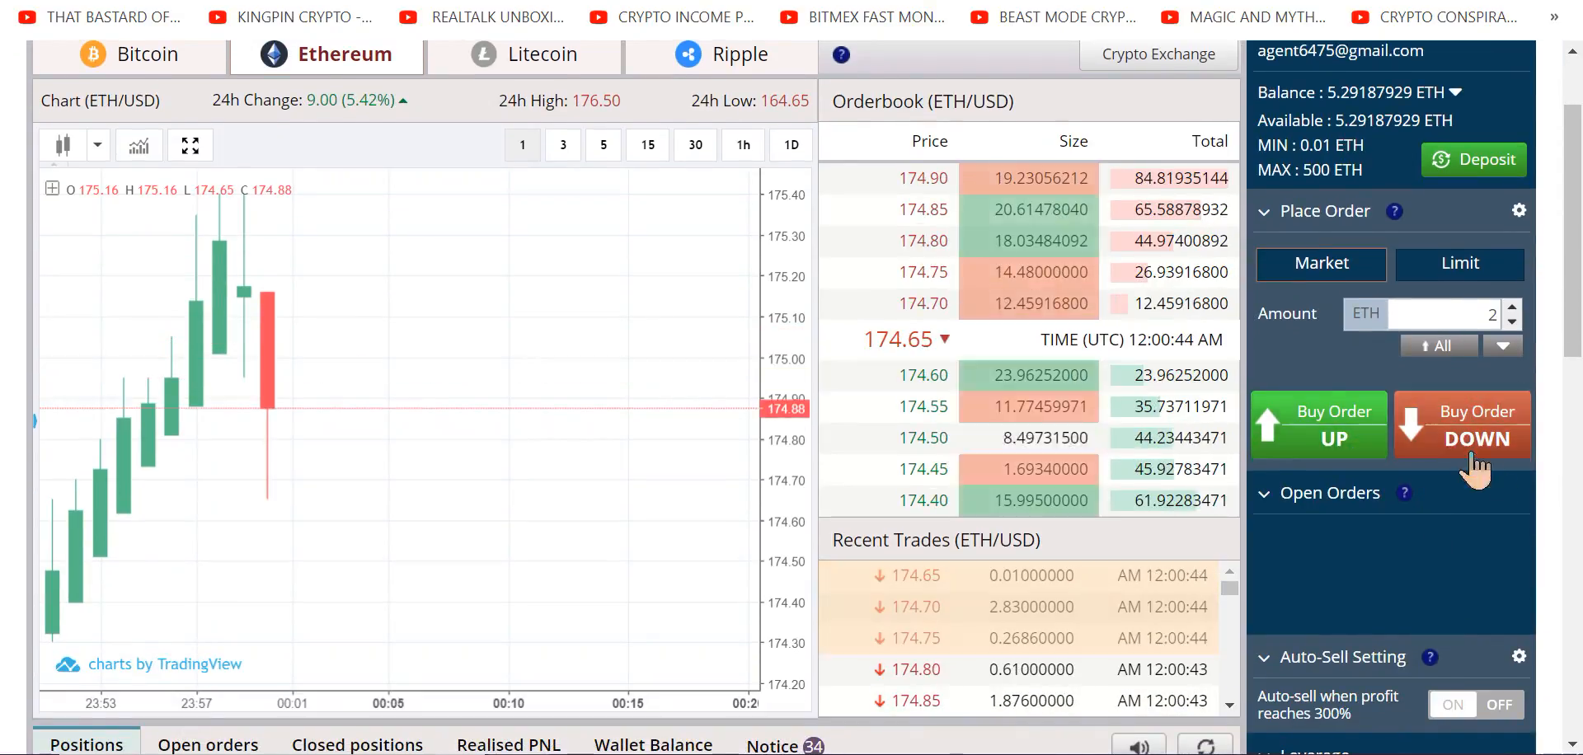
pyautogui.scroll(-3)
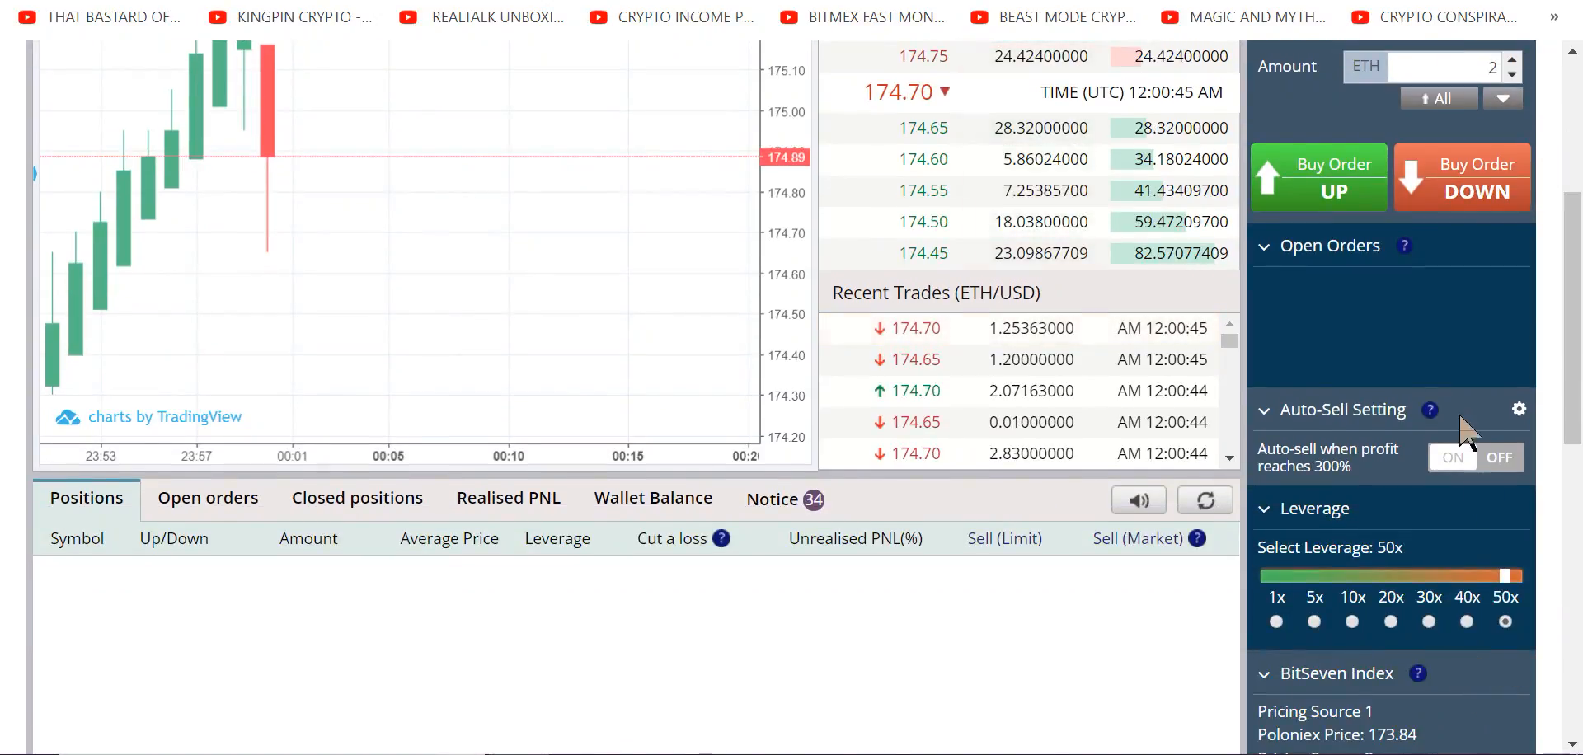
pyautogui.click(1461, 177)
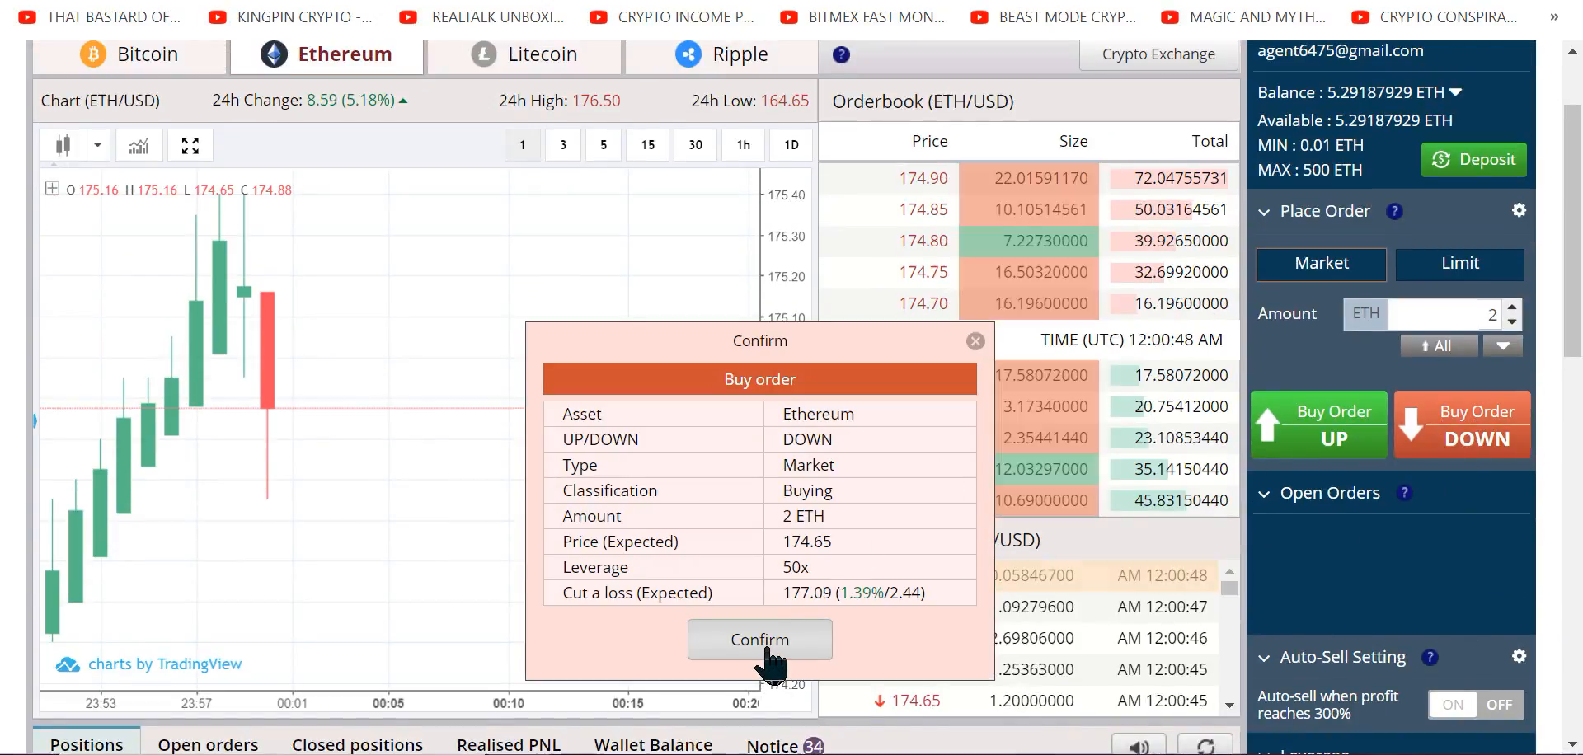
pyautogui.click(760, 640)
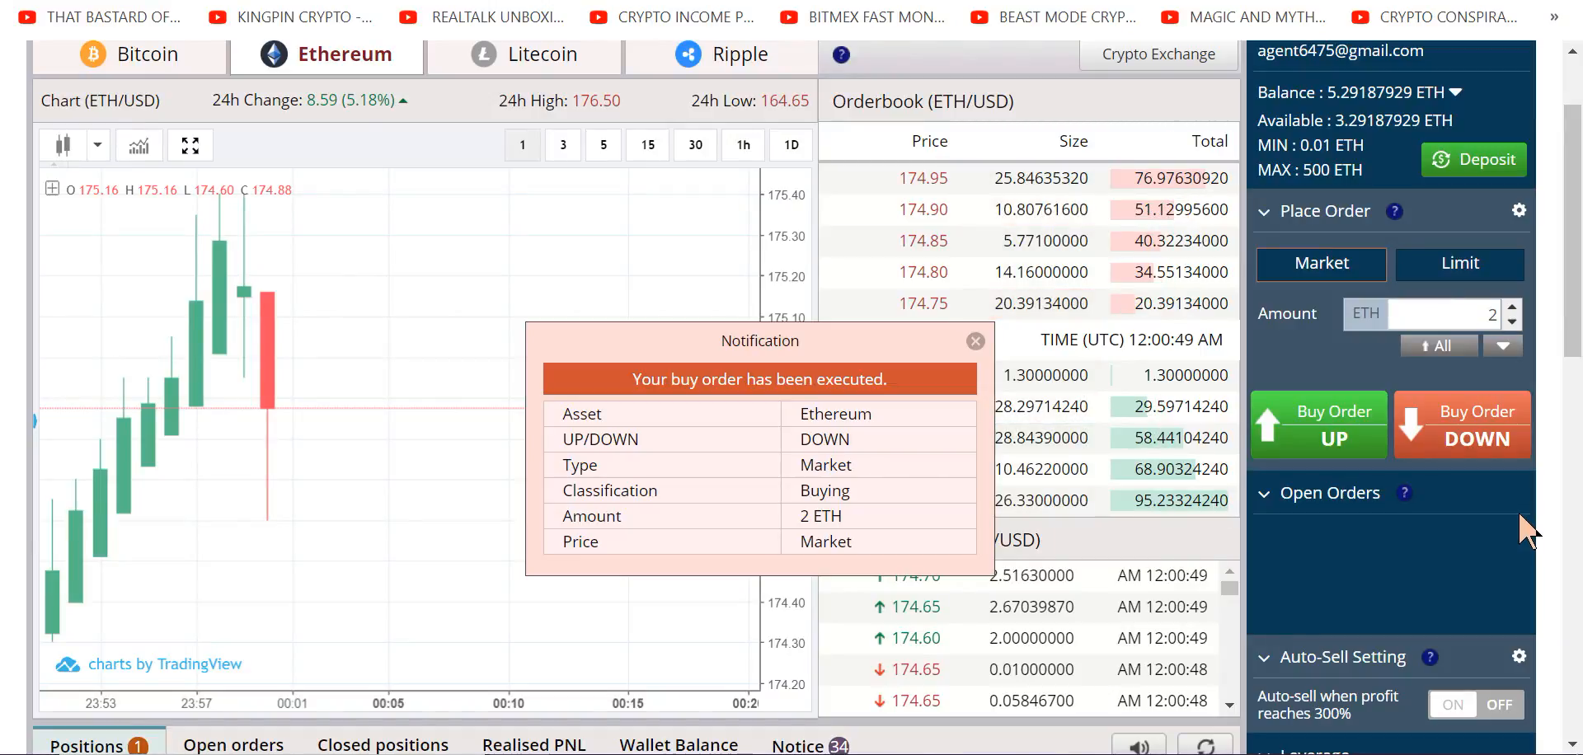
pyautogui.click(975, 341)
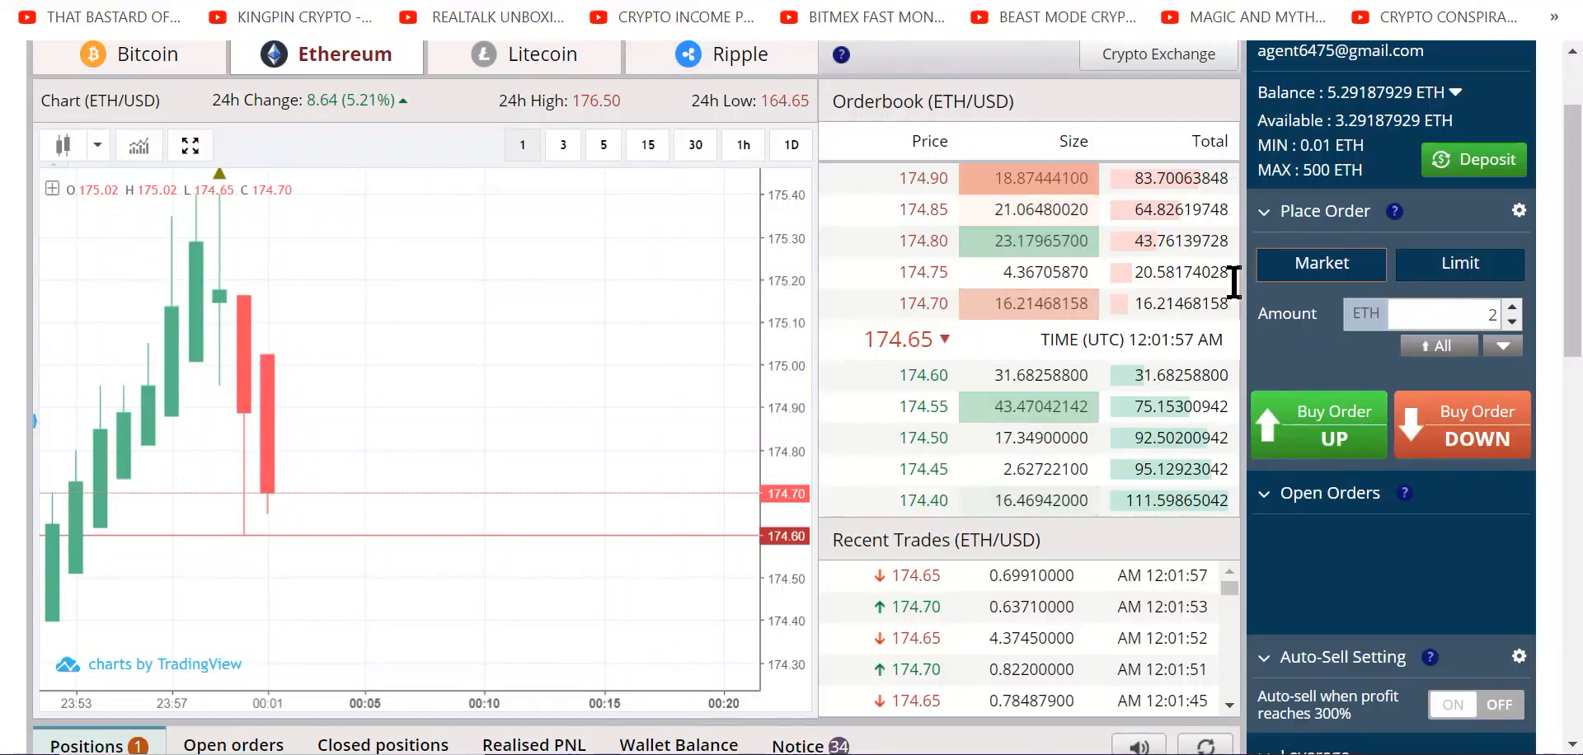
pyautogui.scroll(-3)
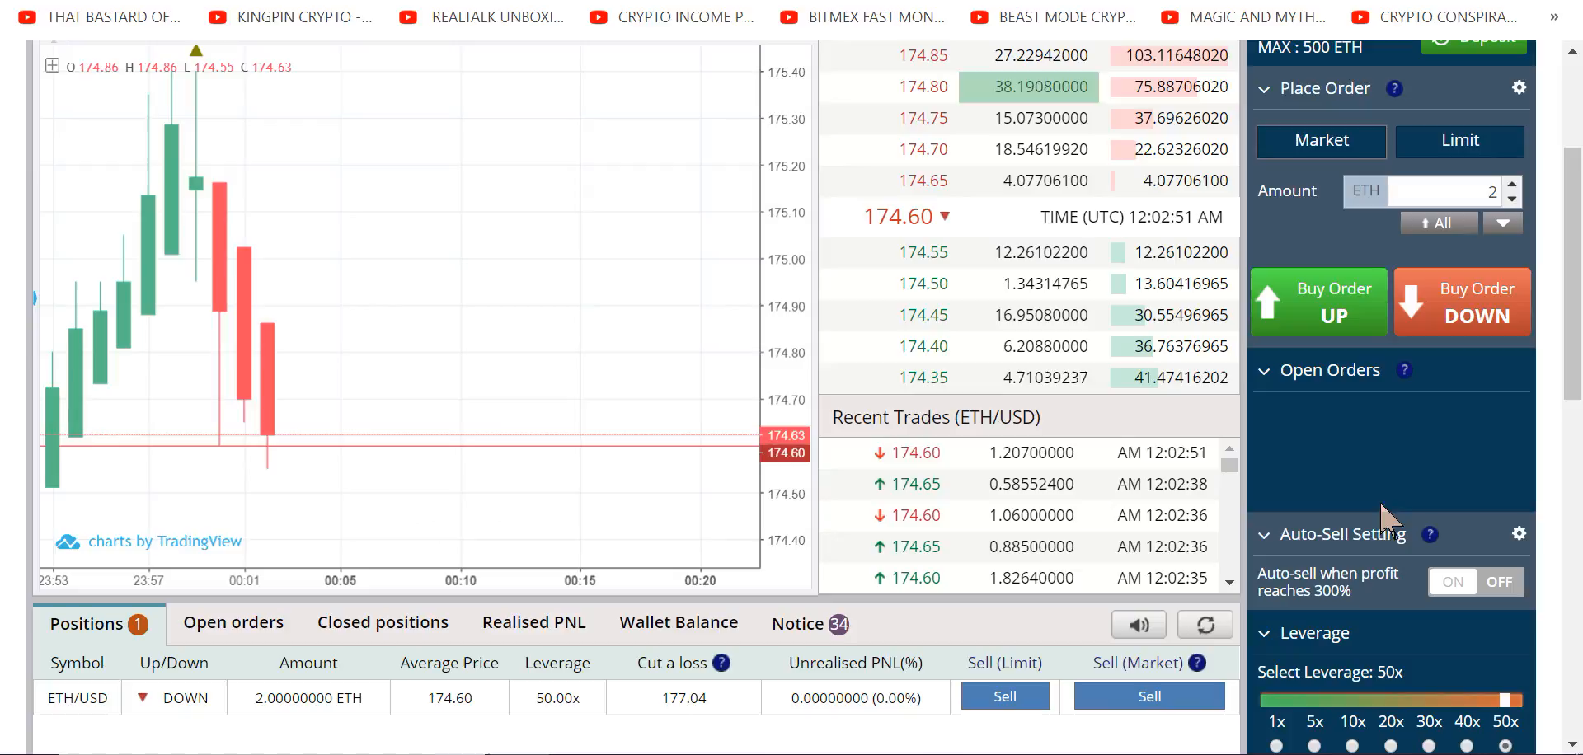
pyautogui.scroll(-3)
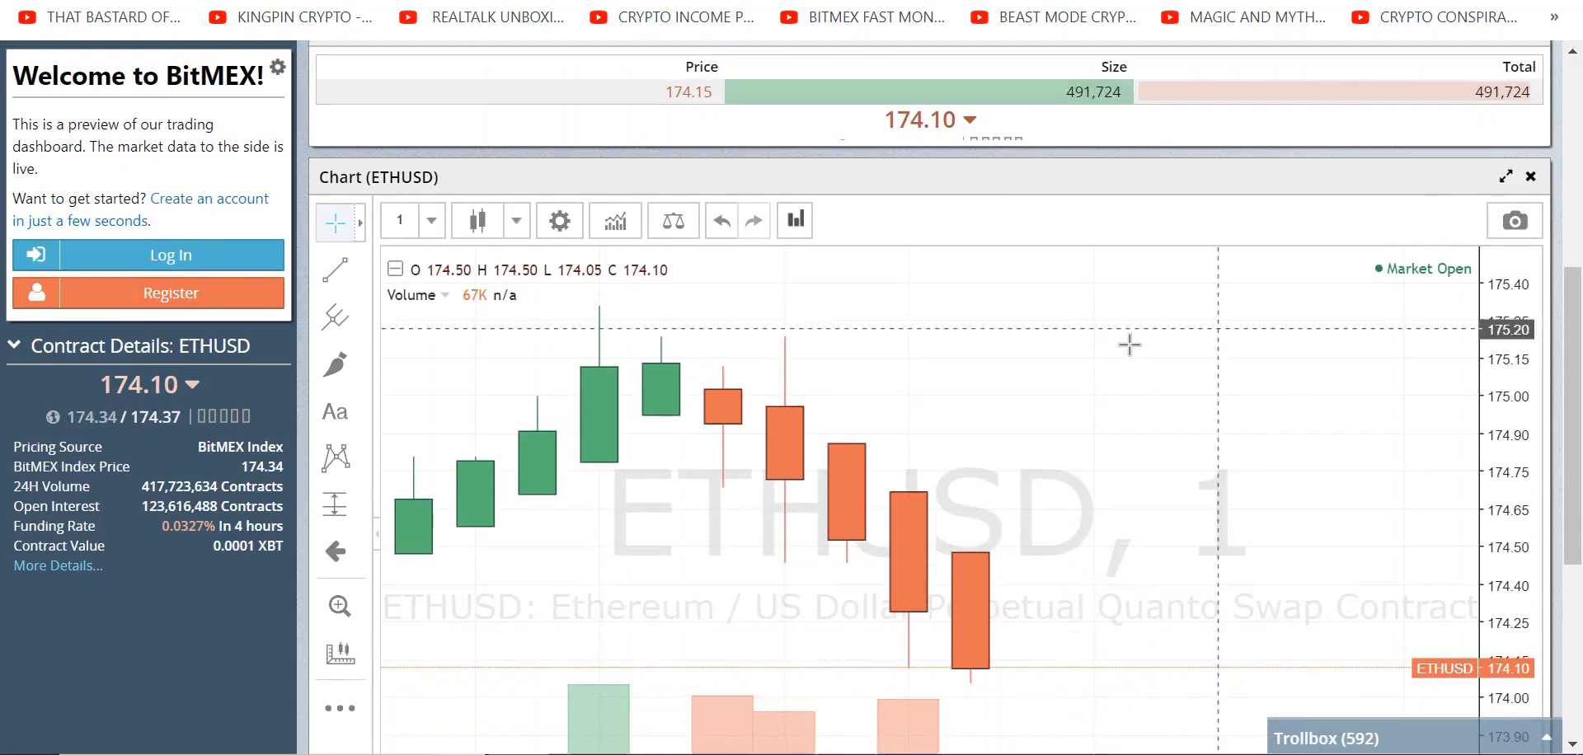
pyautogui.rightClick(1129, 345)
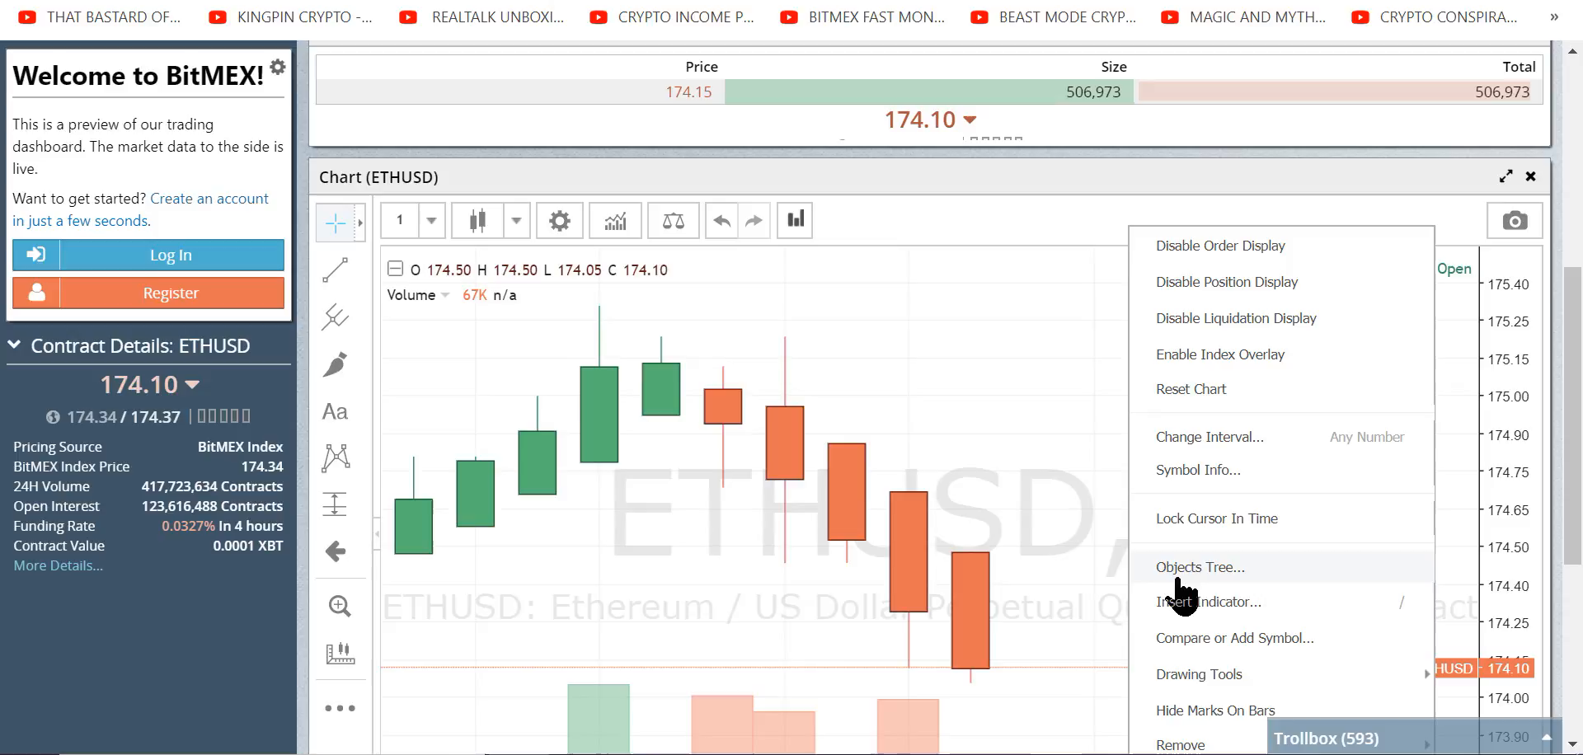
pyautogui.moveTo(1218, 372)
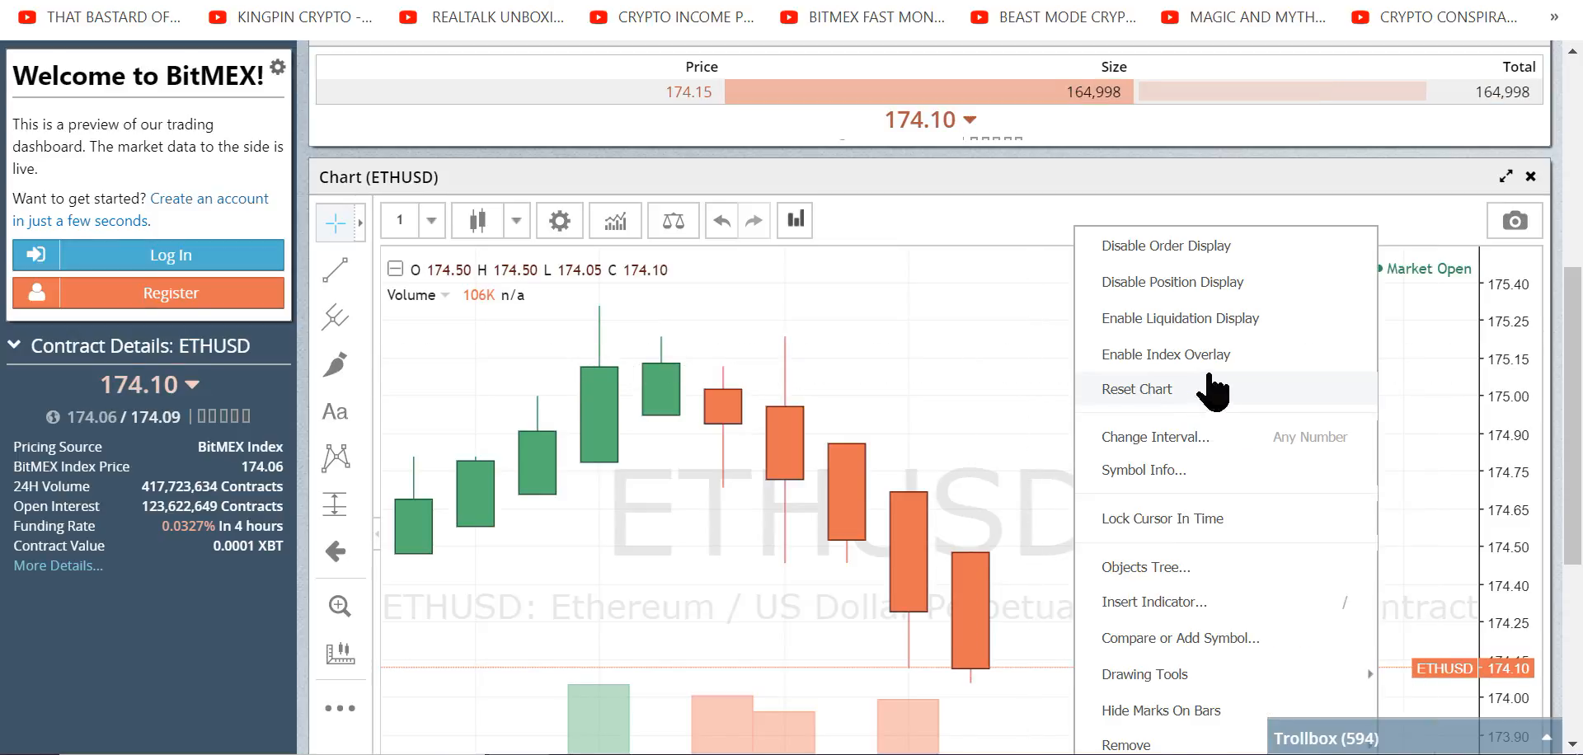
pyautogui.click(1136, 389)
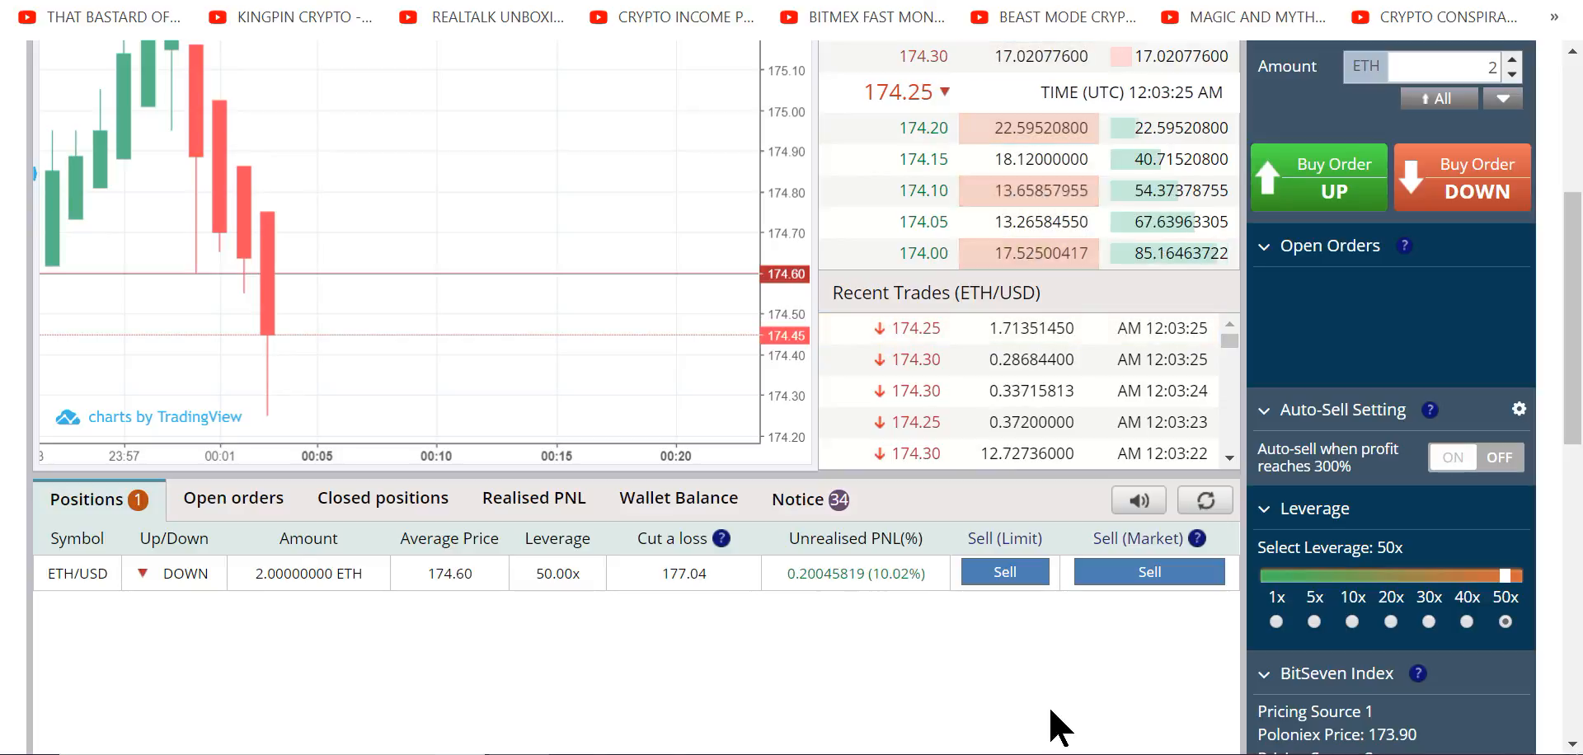
pyautogui.moveTo(1016, 724)
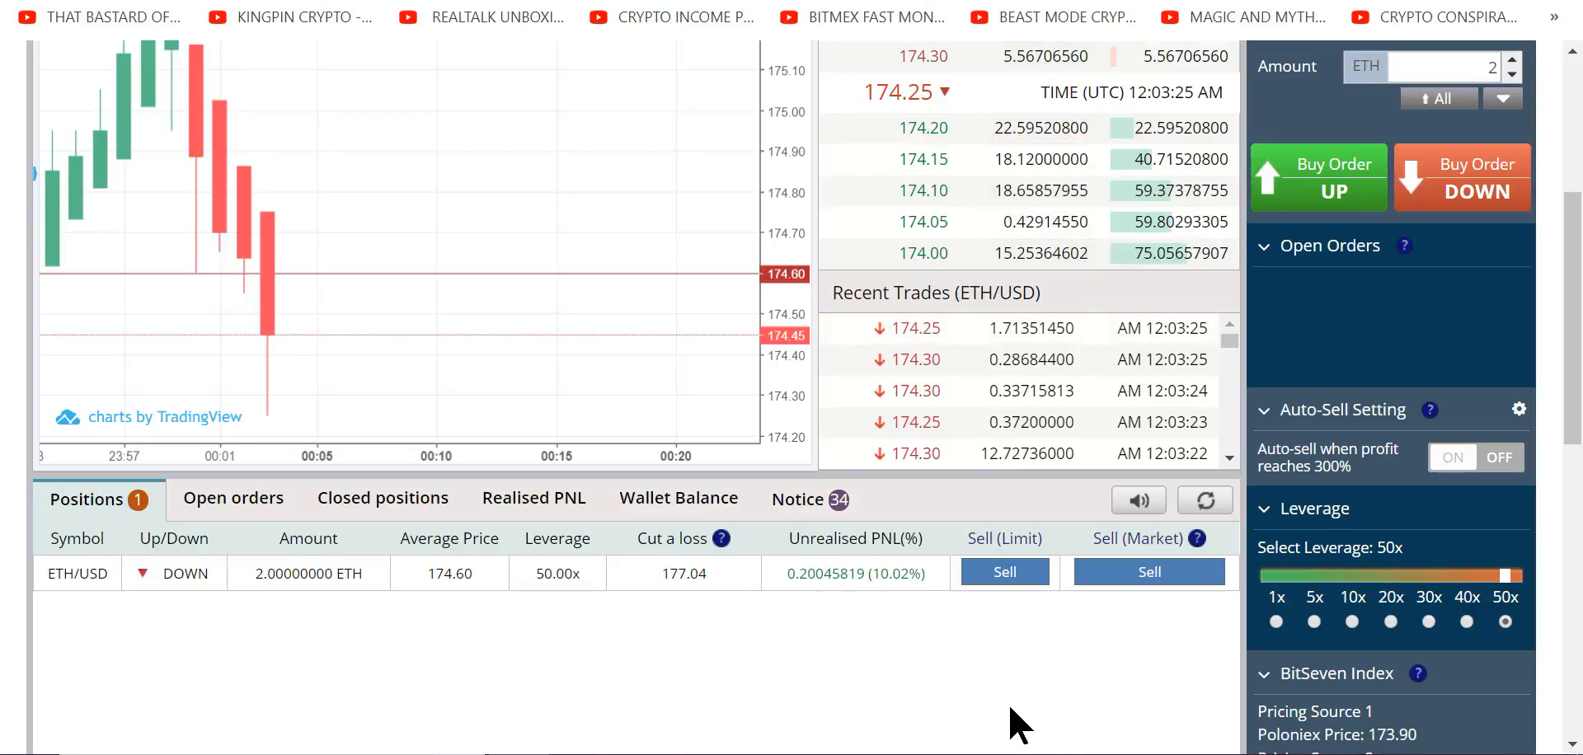
pyautogui.moveTo(376, 639)
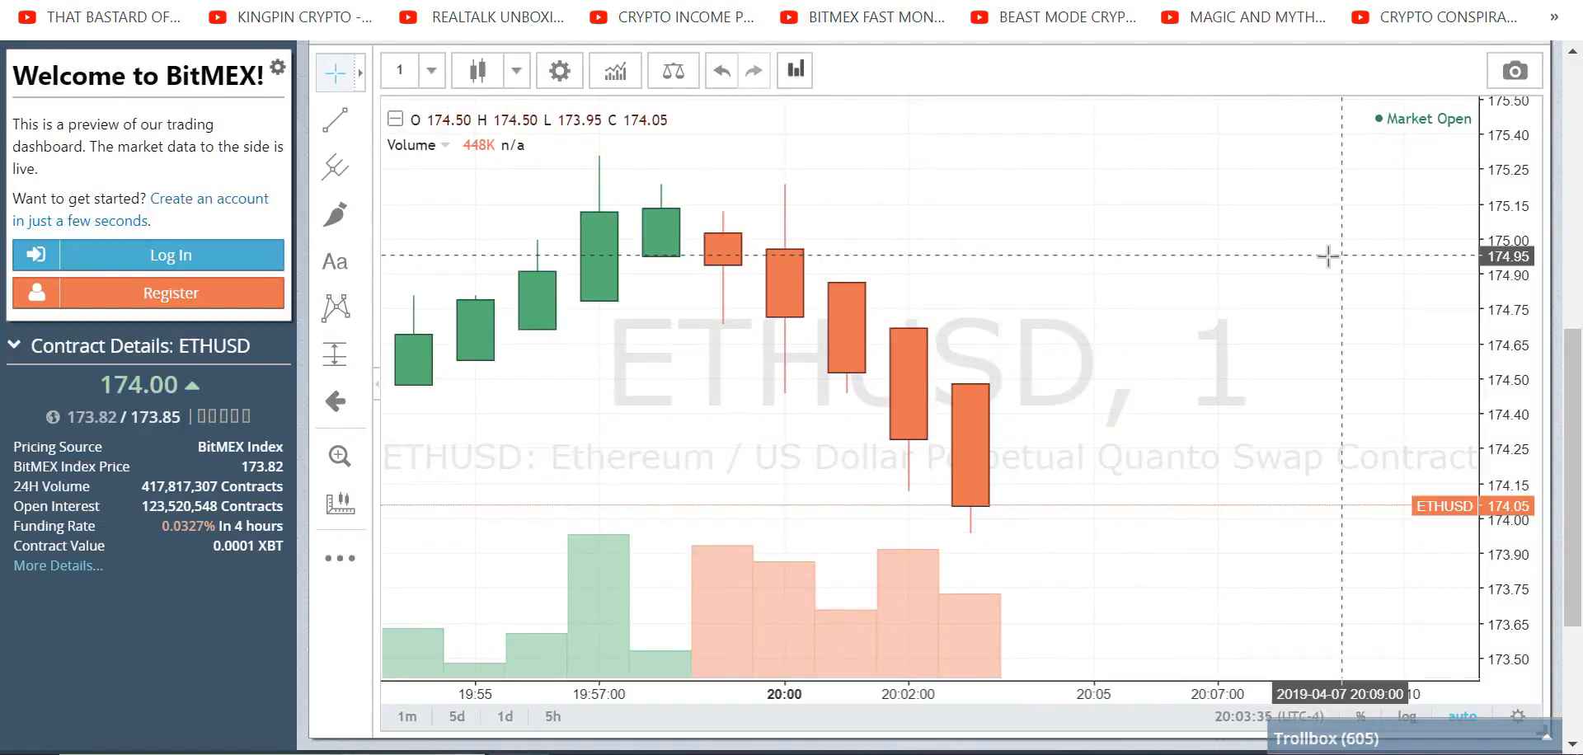
pyautogui.moveTo(1124, 327)
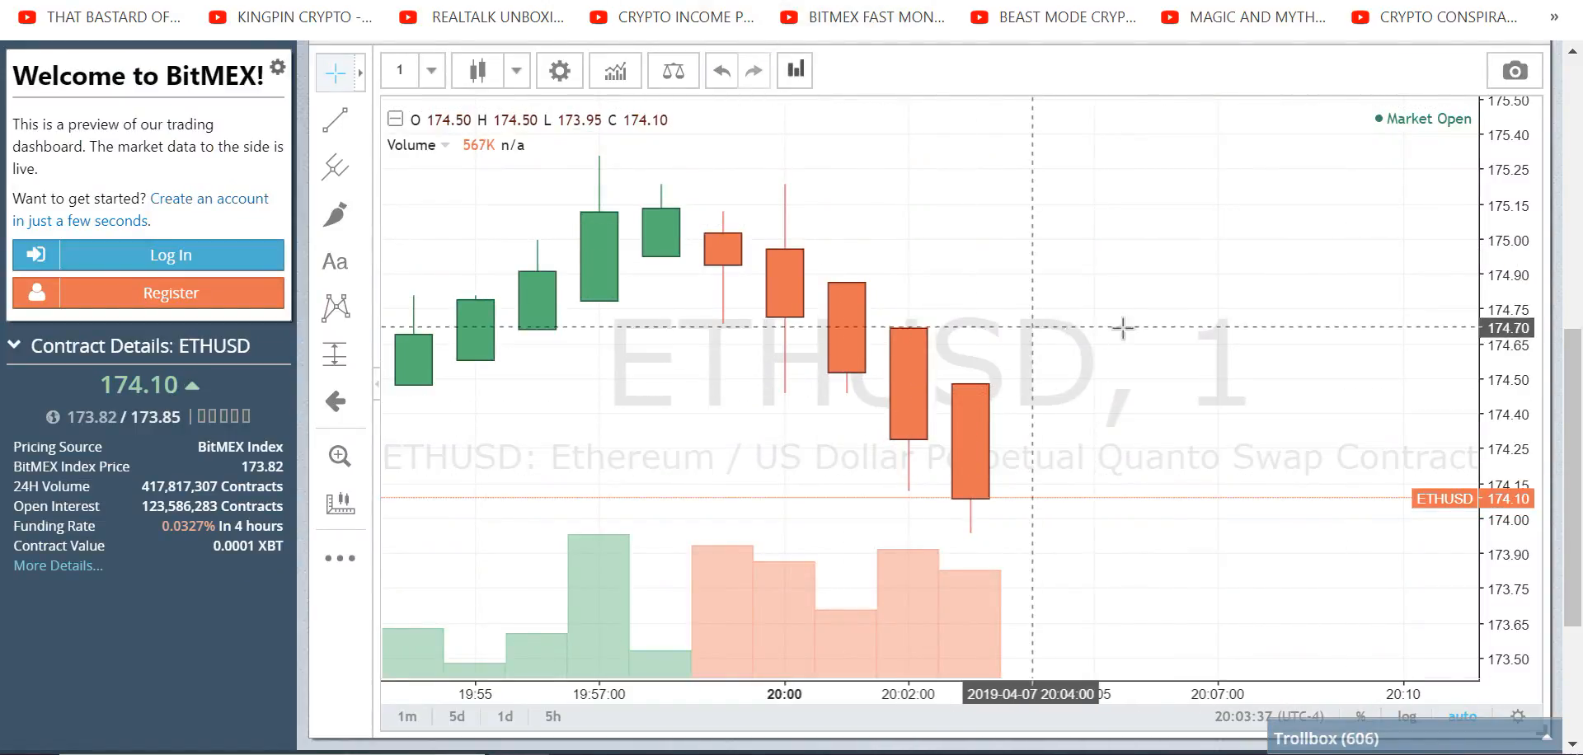
pyautogui.moveTo(747, 319)
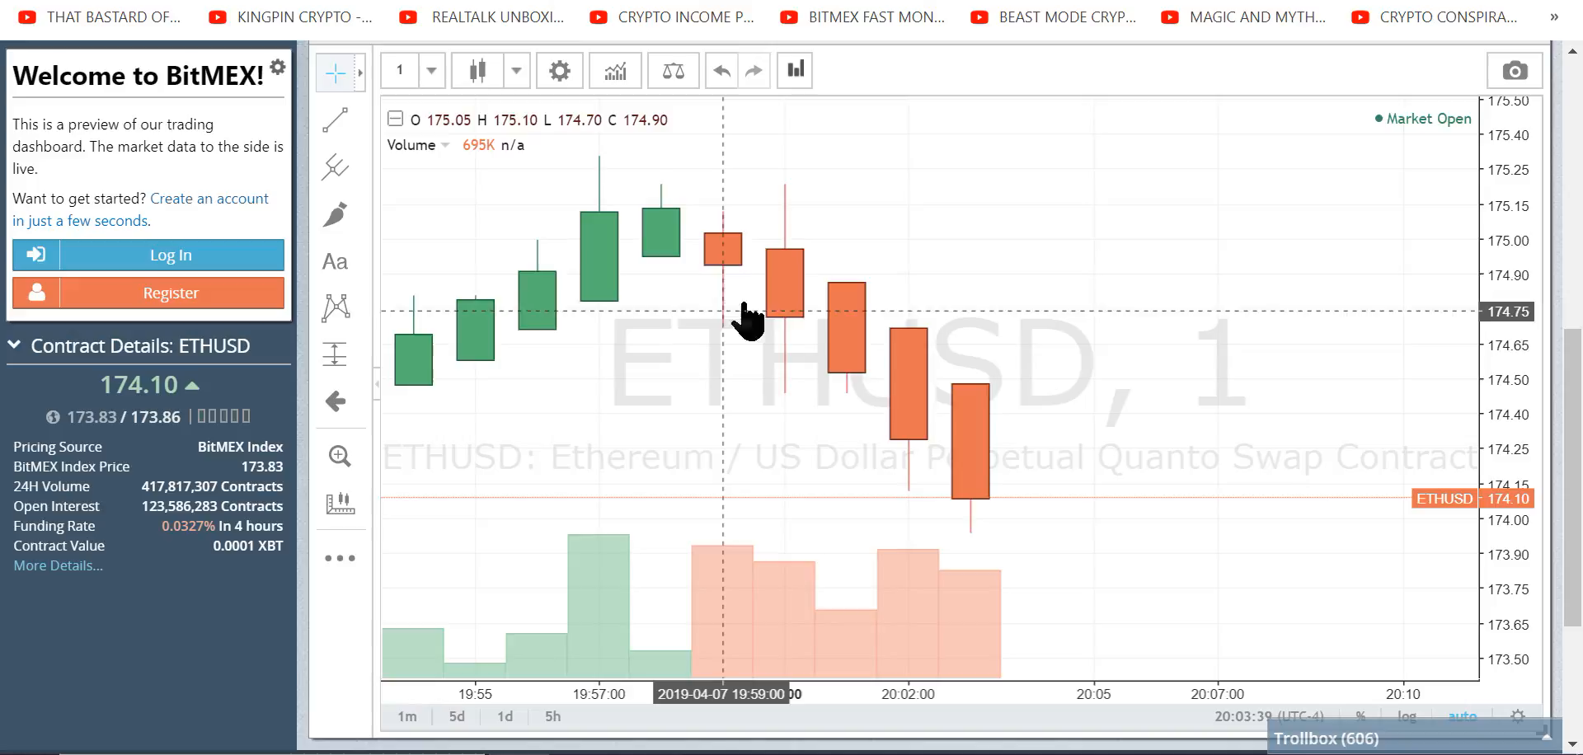
pyautogui.moveTo(999, 460)
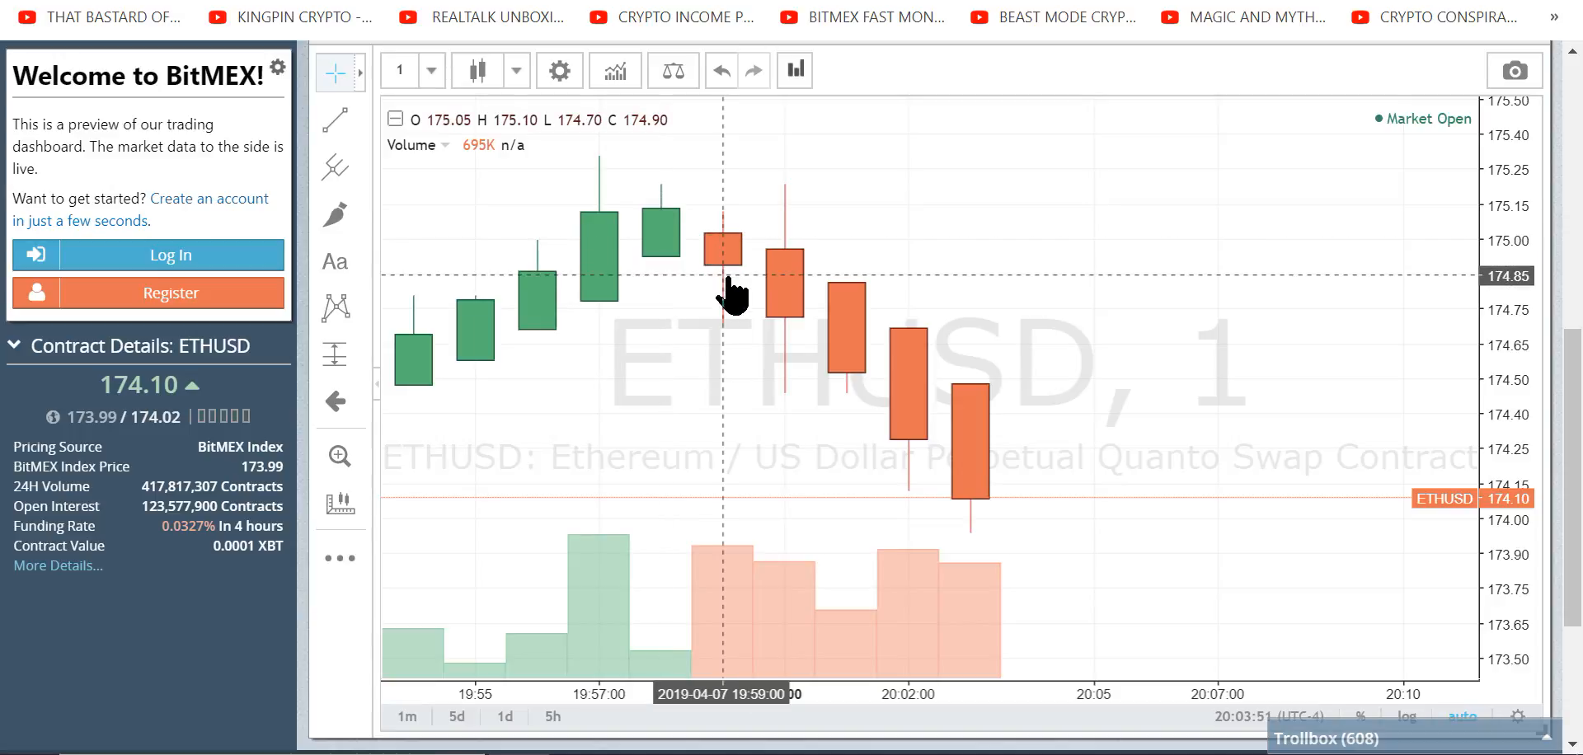
pyautogui.moveTo(826, 383)
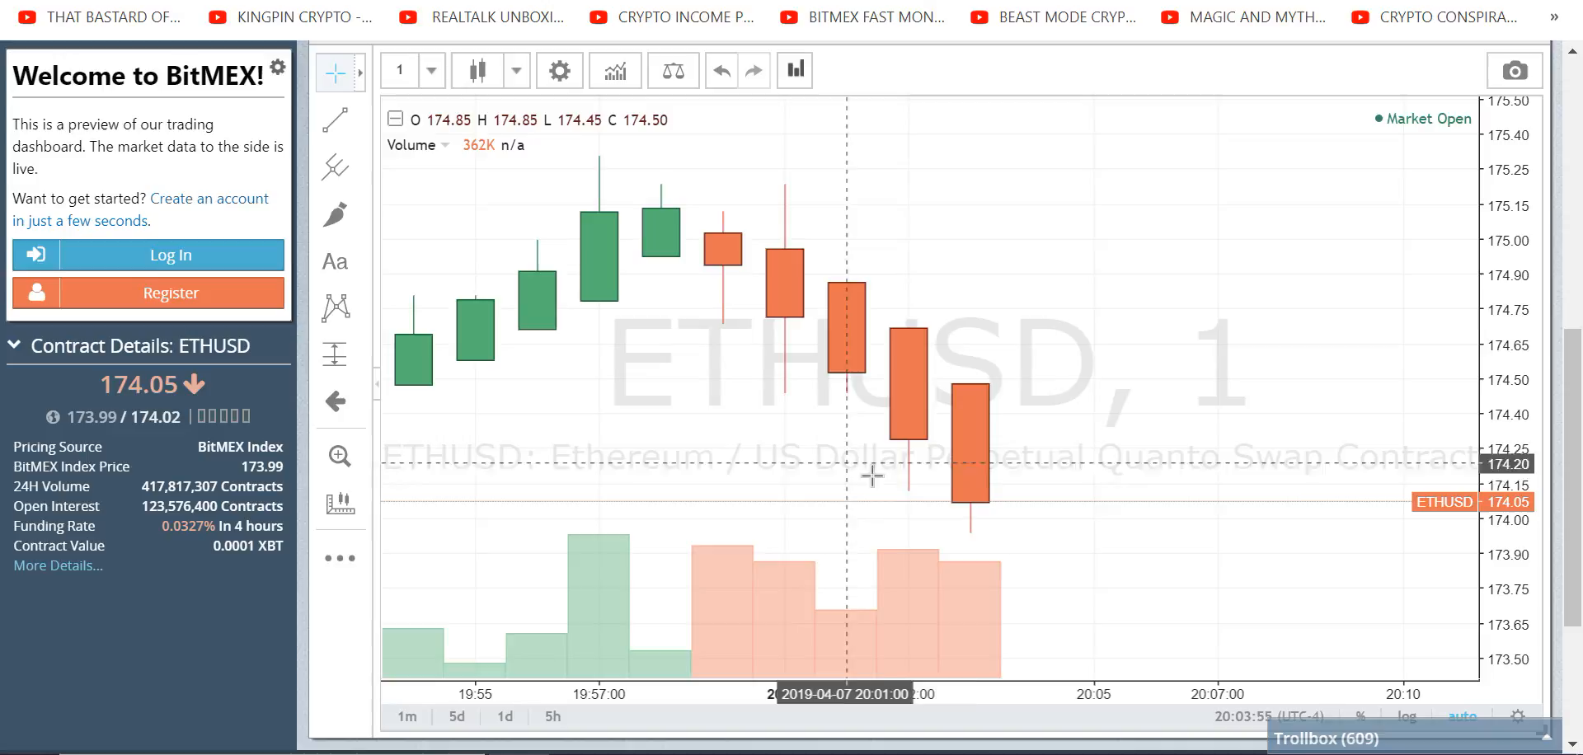
pyautogui.moveTo(909, 473)
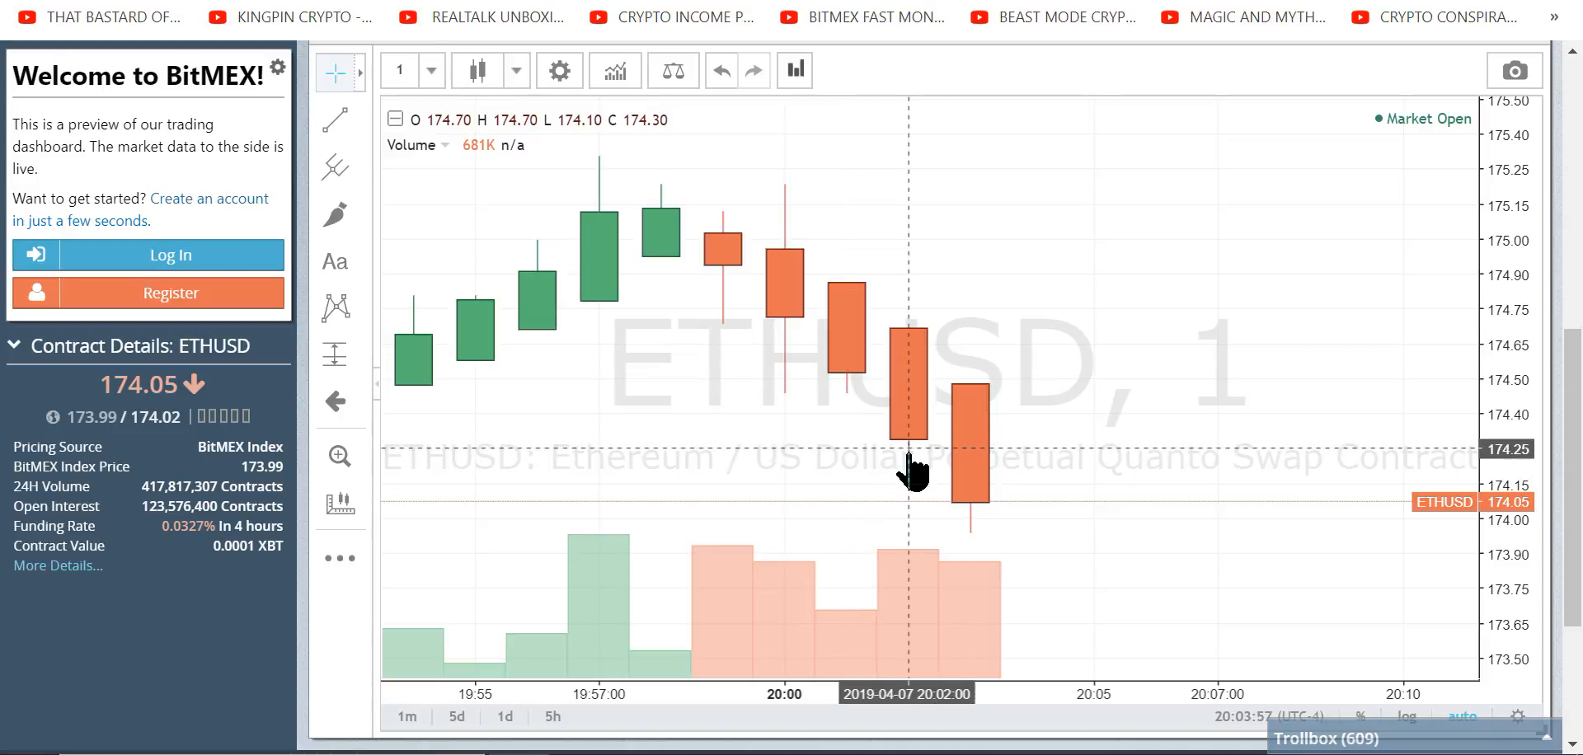
pyautogui.moveTo(939, 482)
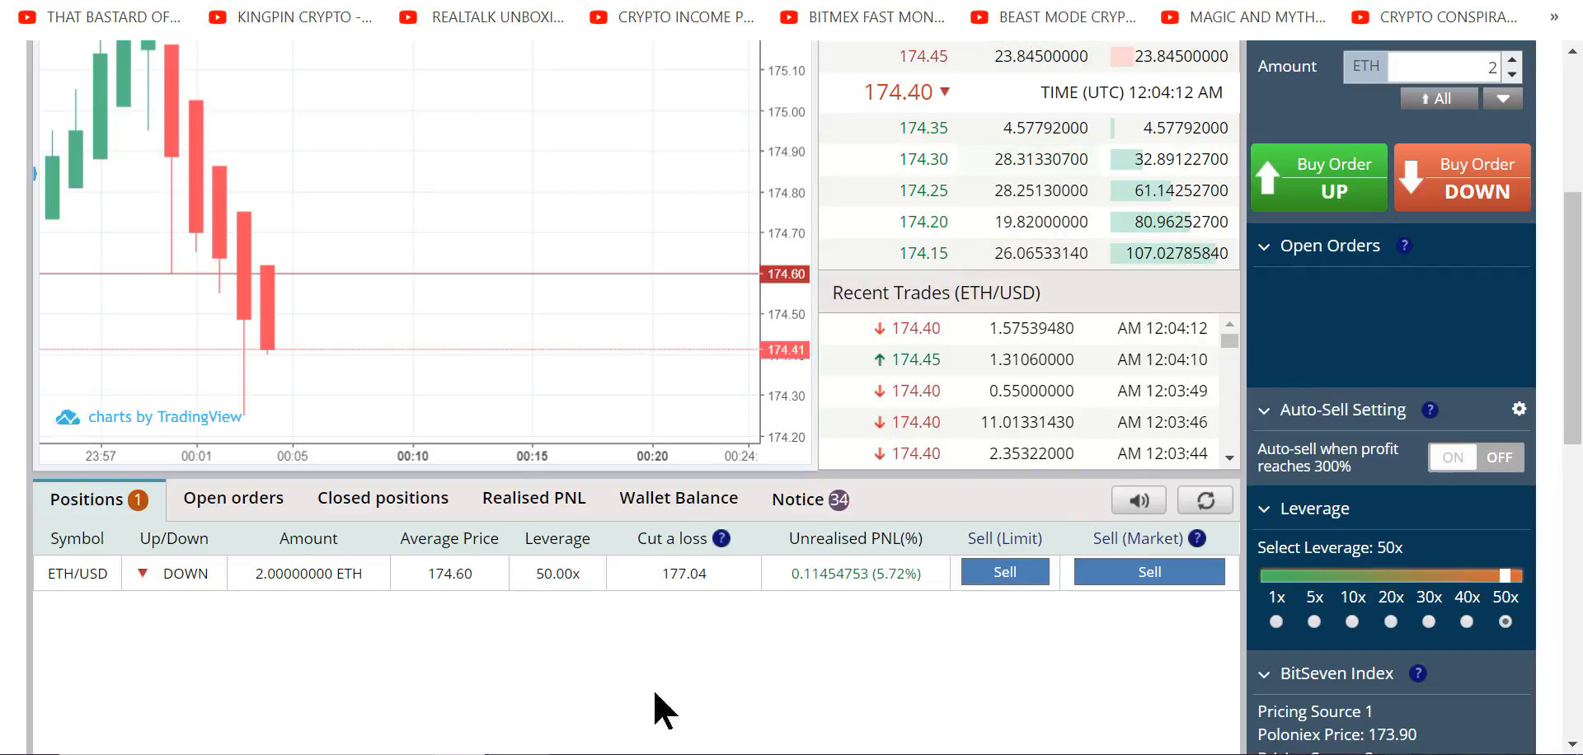
pyautogui.moveTo(797, 670)
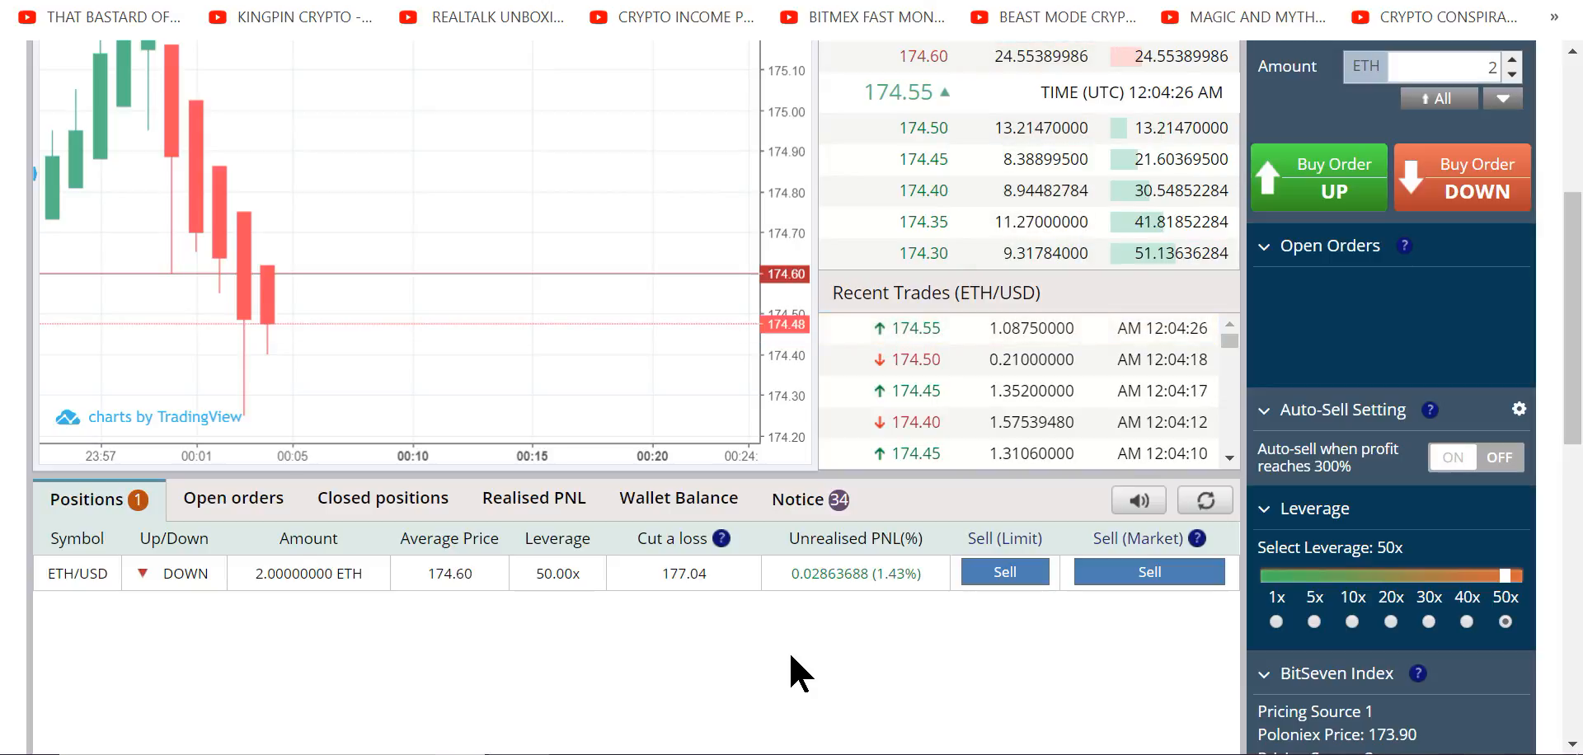
pyautogui.moveTo(717, 616)
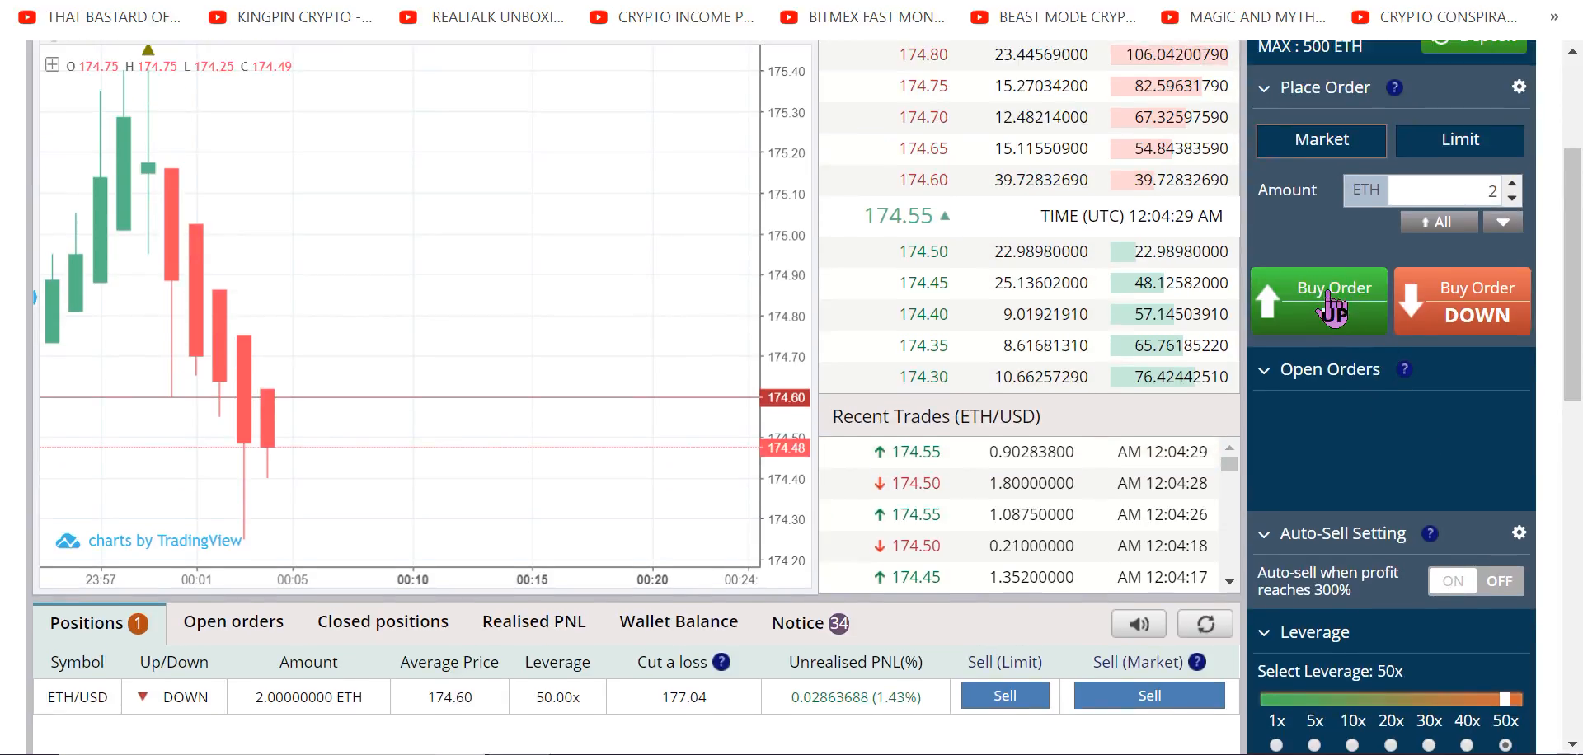
pyautogui.scroll(-3)
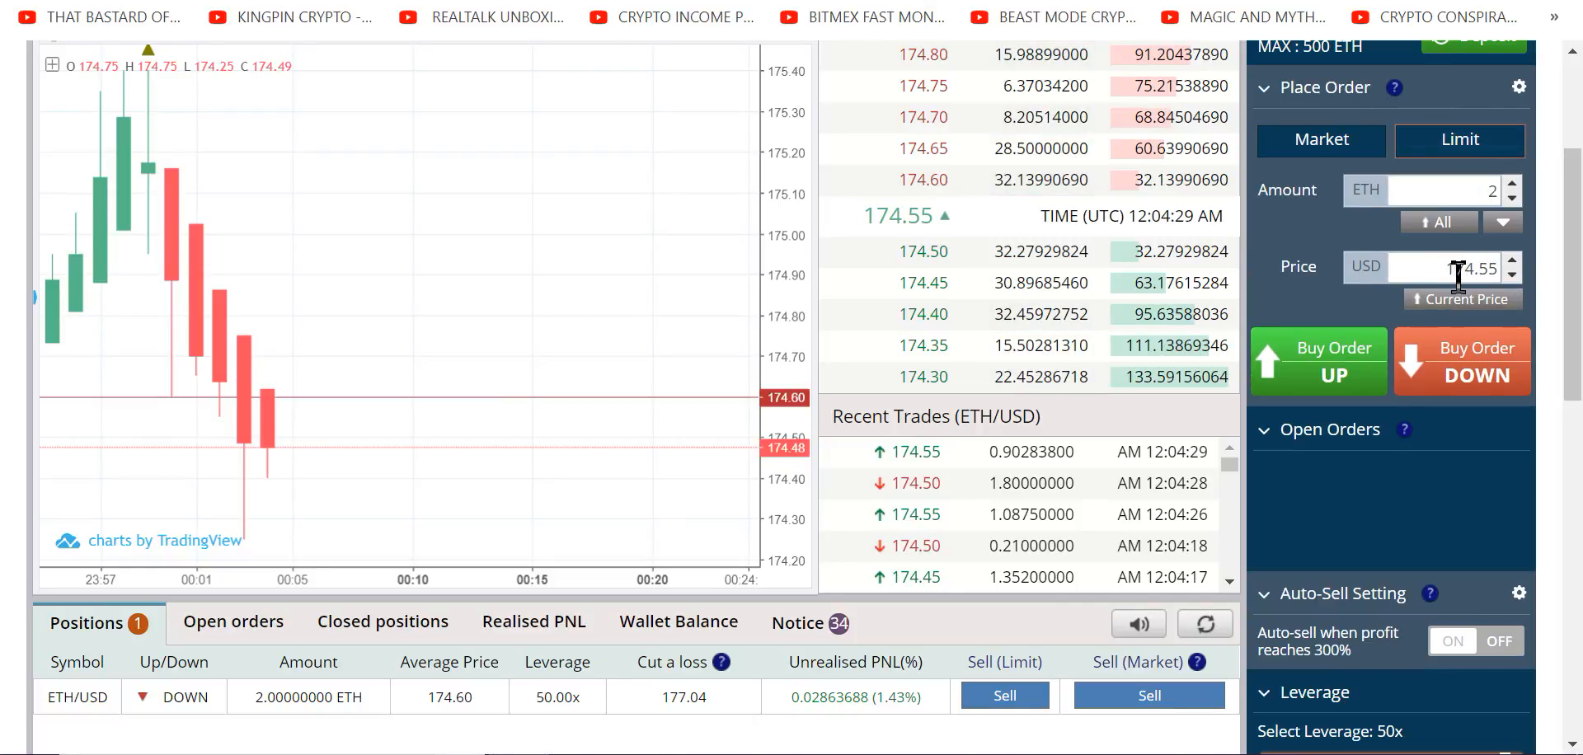
pyautogui.moveTo(707, 737)
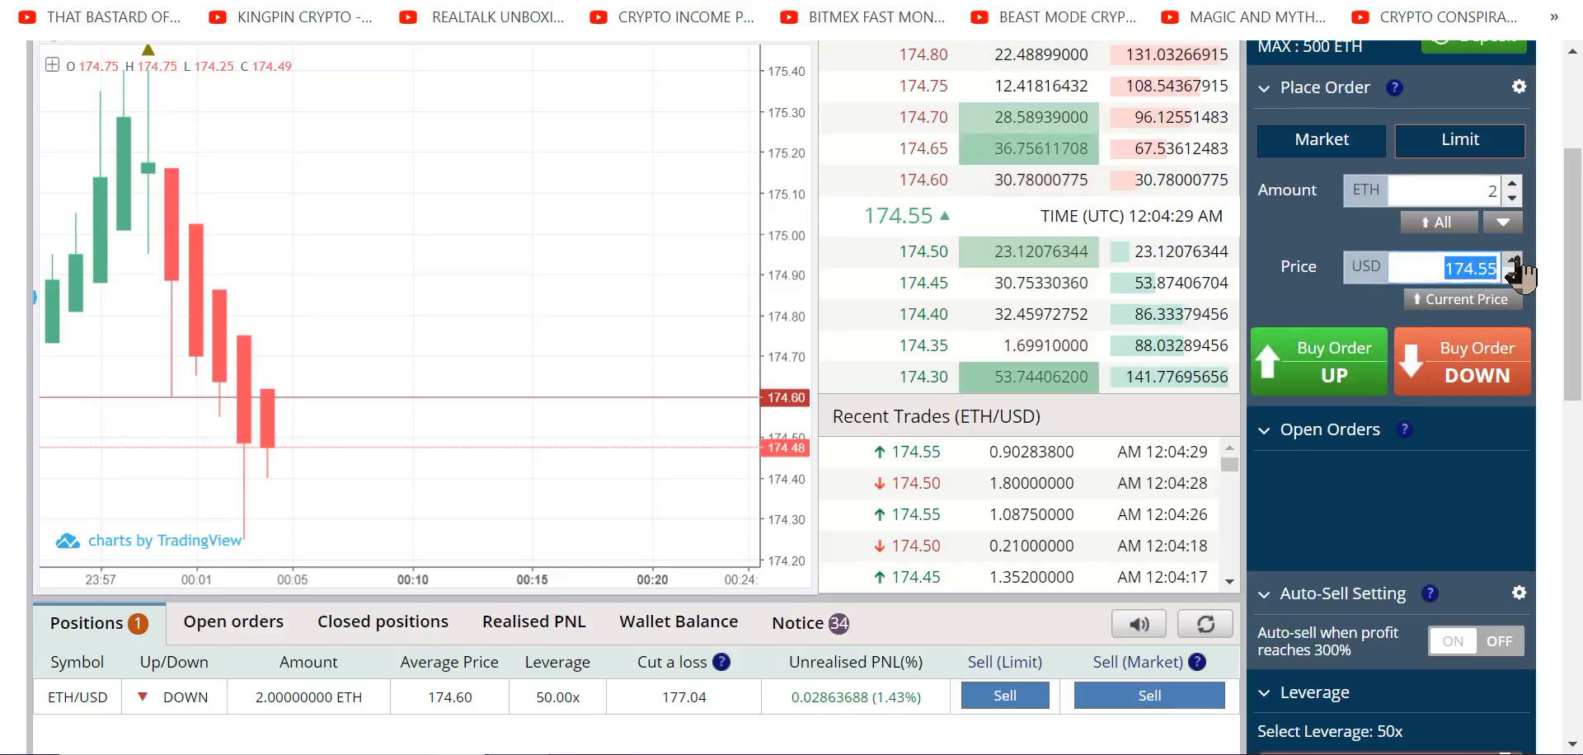
pyautogui.click(1514, 273)
pyautogui.write('176.52')
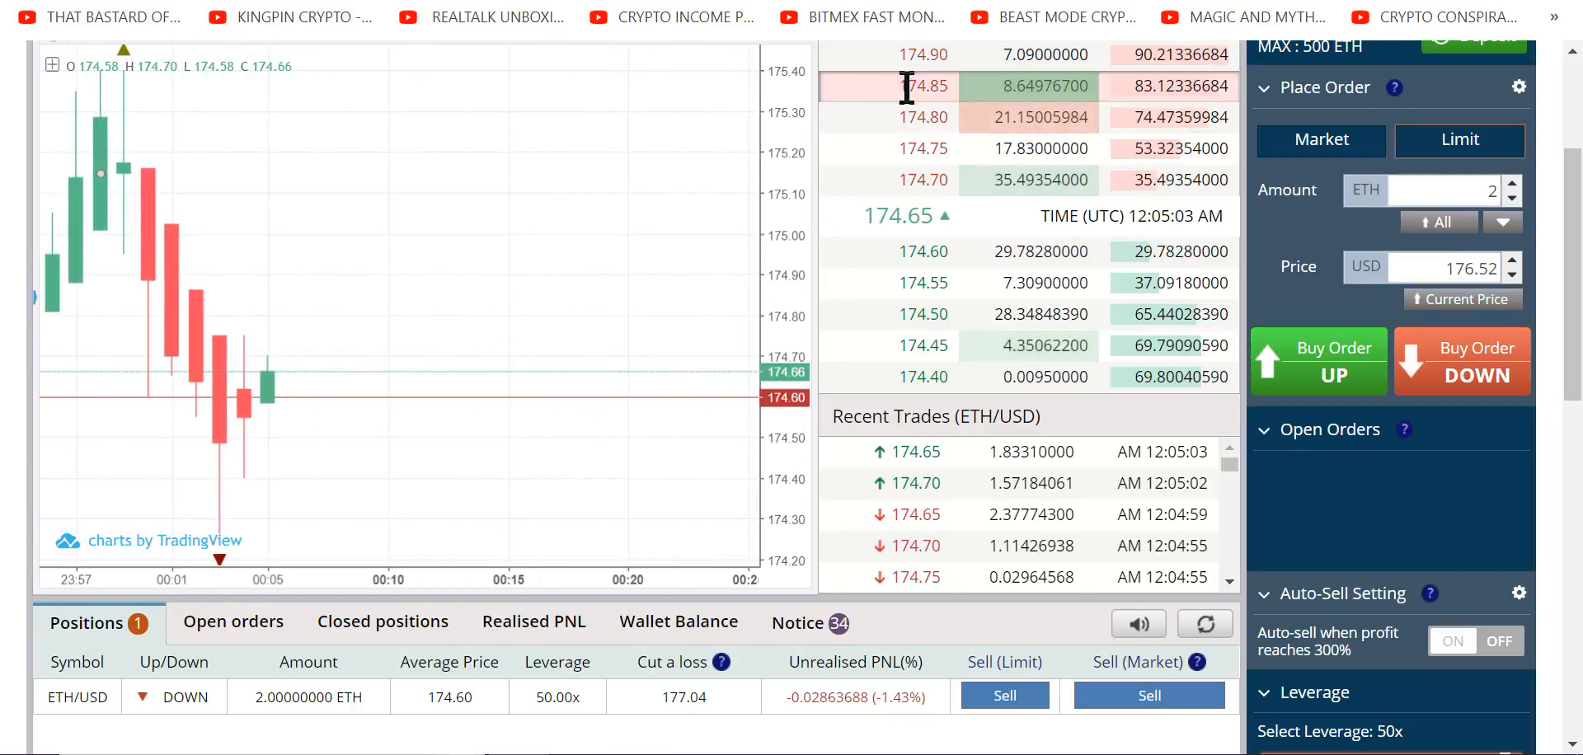
pyautogui.moveTo(843, 122)
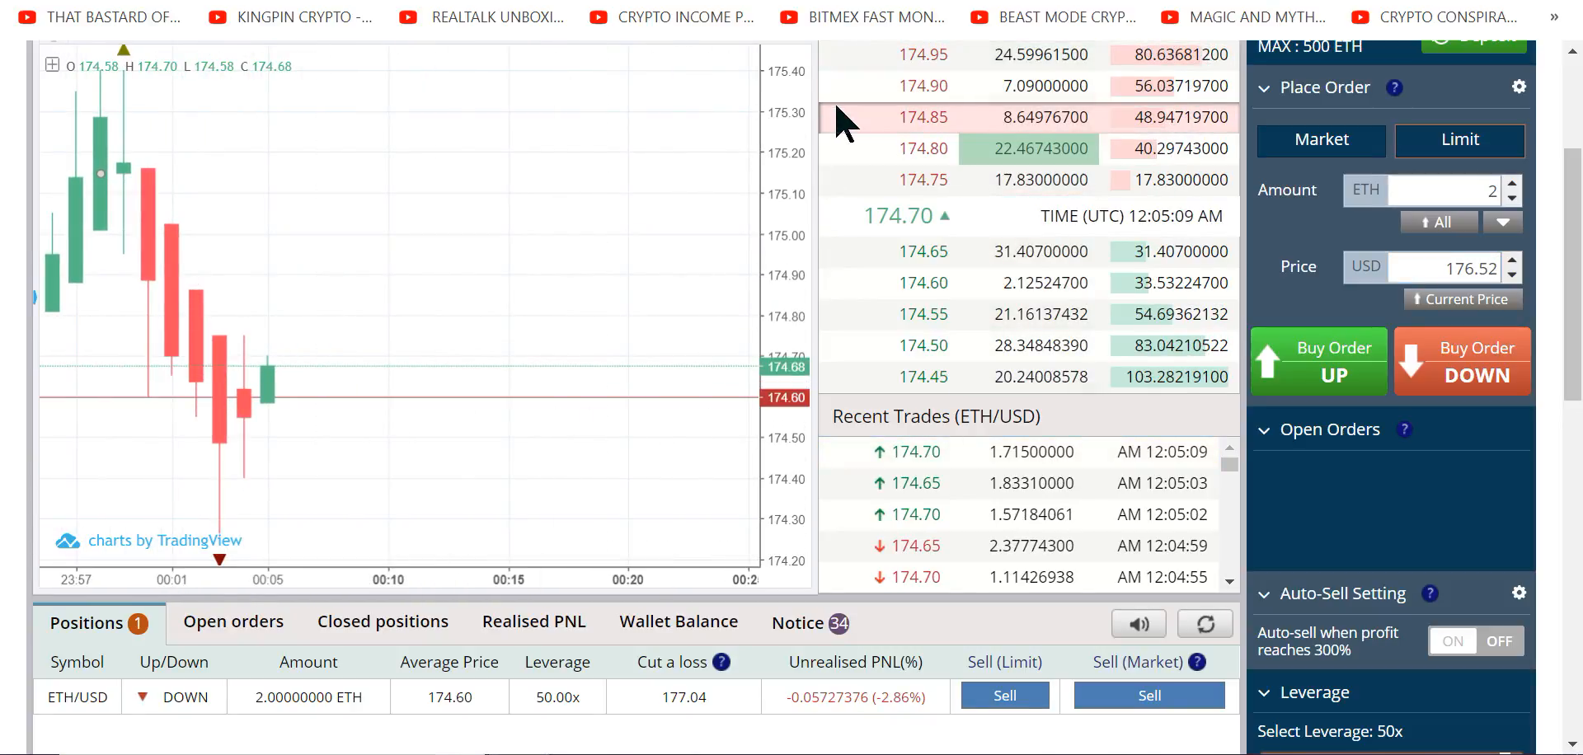
pyautogui.moveTo(1380, 521)
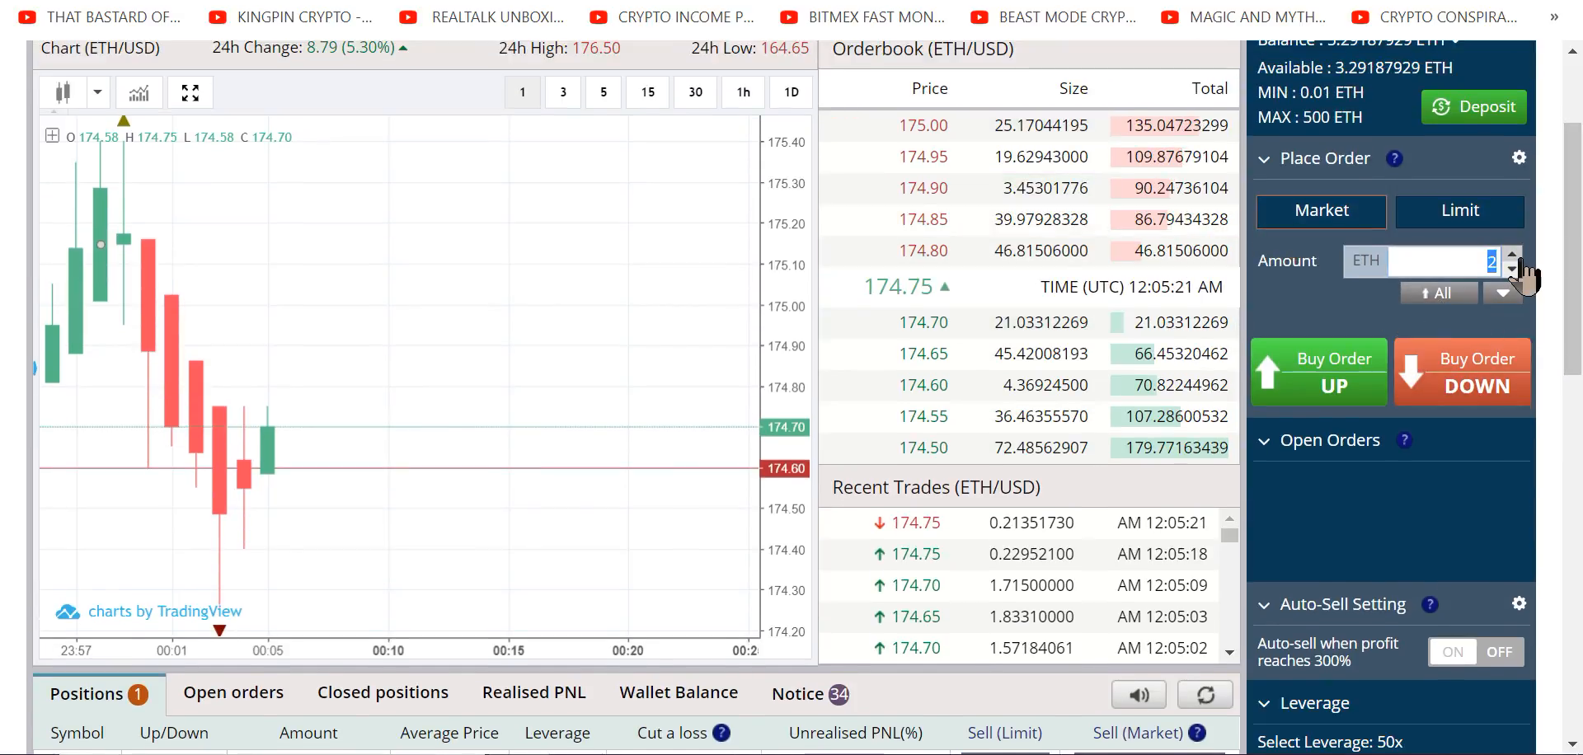
# - Place a 1.5 ETH 50x market long, filled at 174.85, and dismiss the notification
pyautogui.click(1512, 266)
pyautogui.write('1.5')
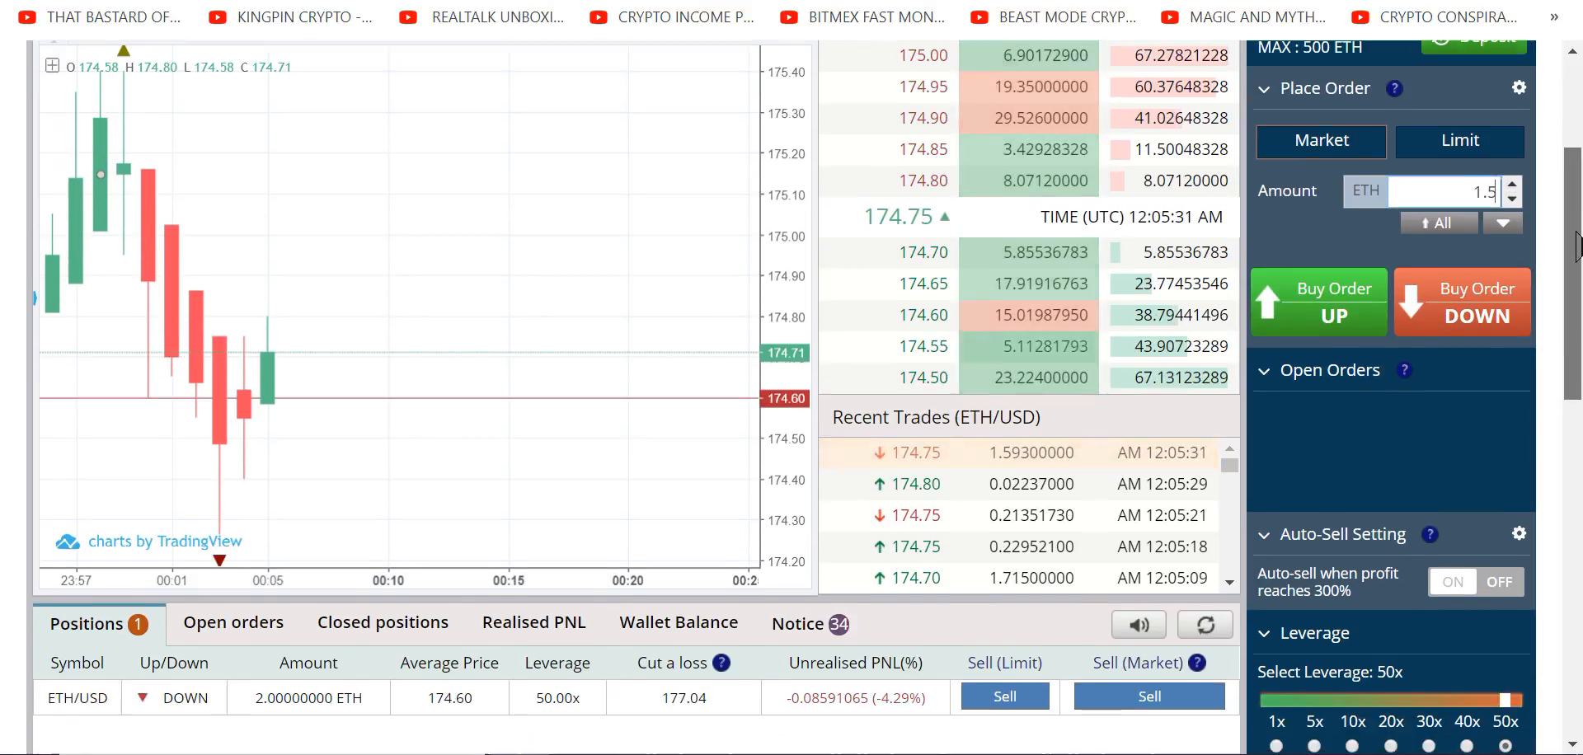
pyautogui.scroll(-3)
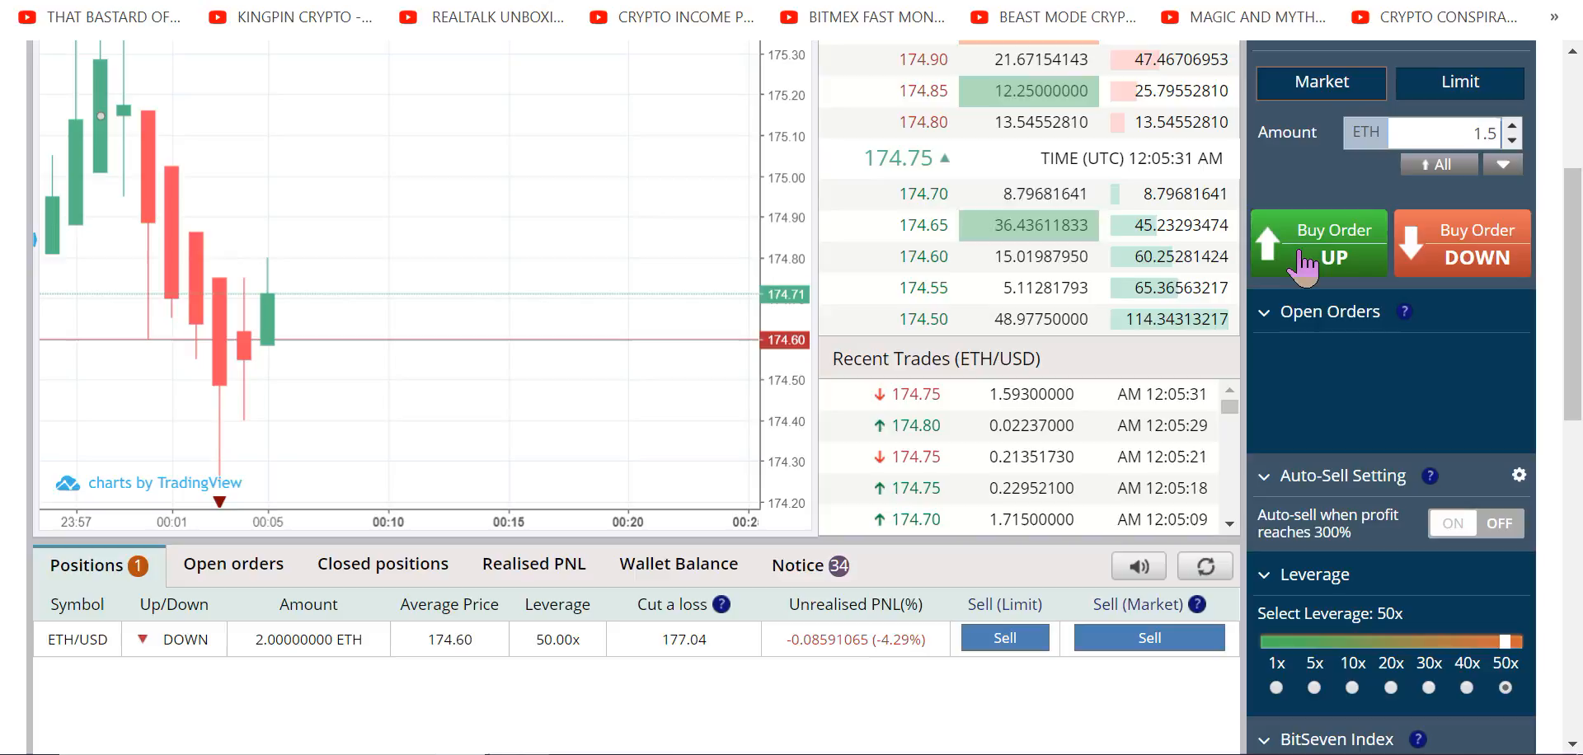
pyautogui.click(1317, 243)
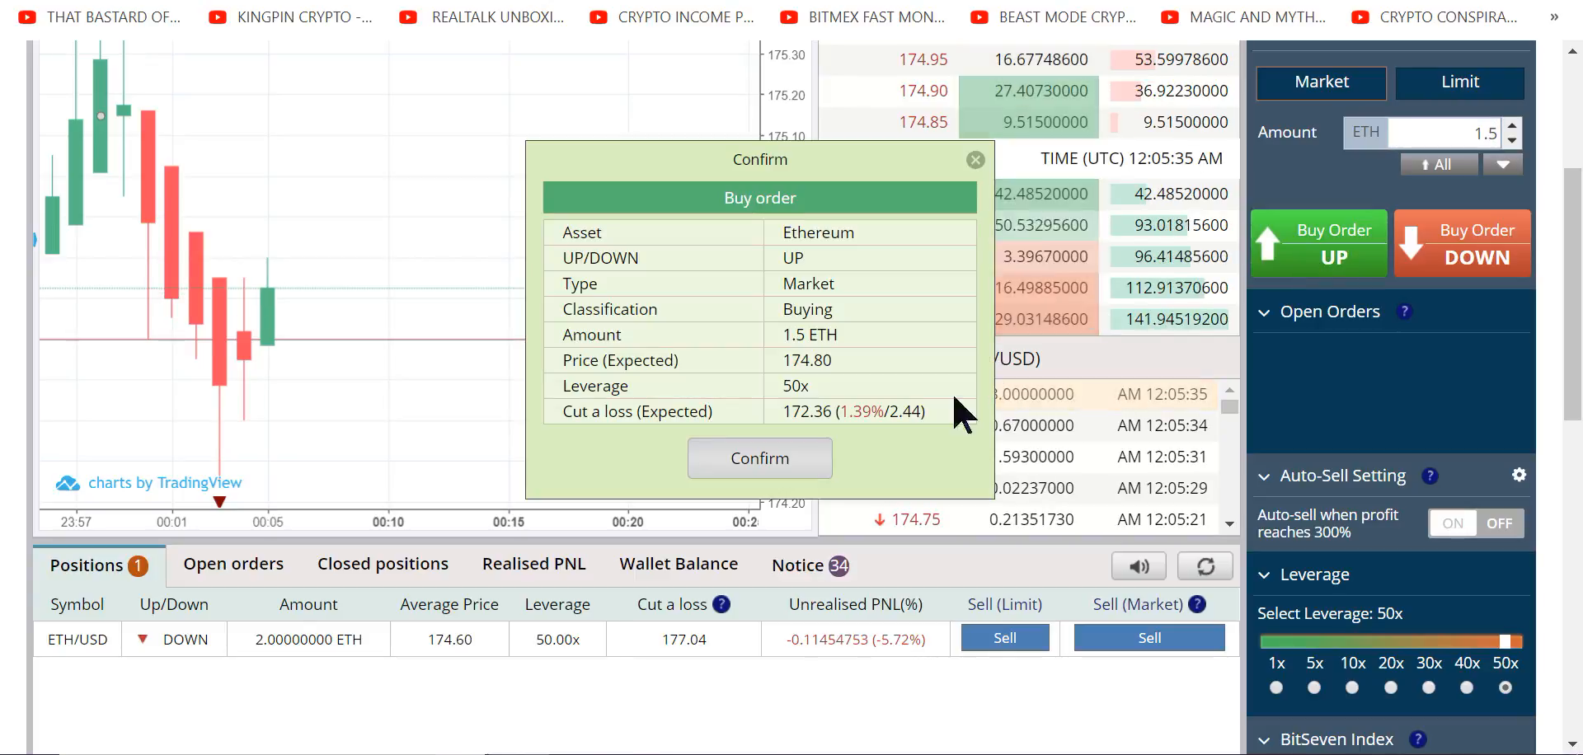
pyautogui.click(759, 458)
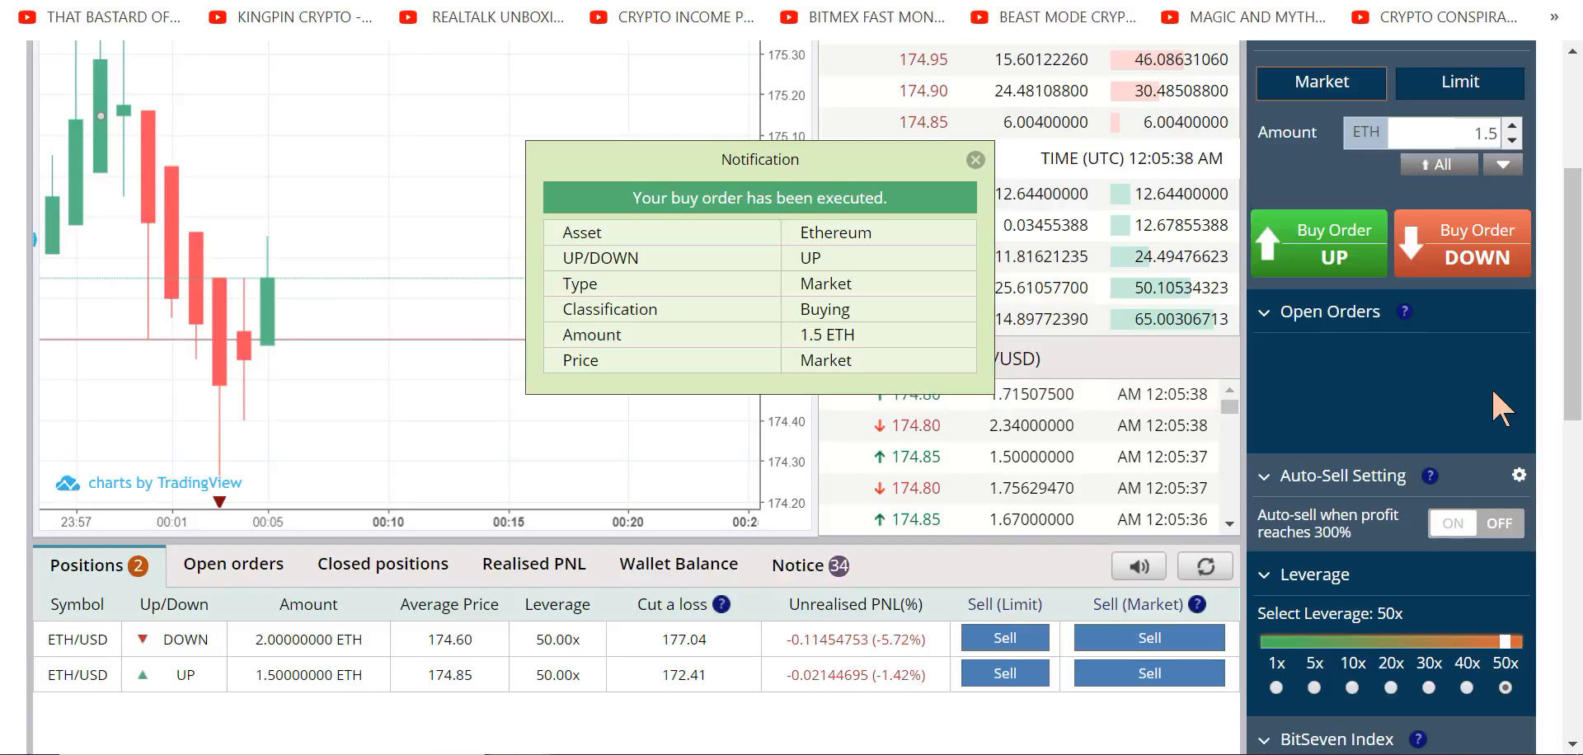
pyautogui.click(972, 159)
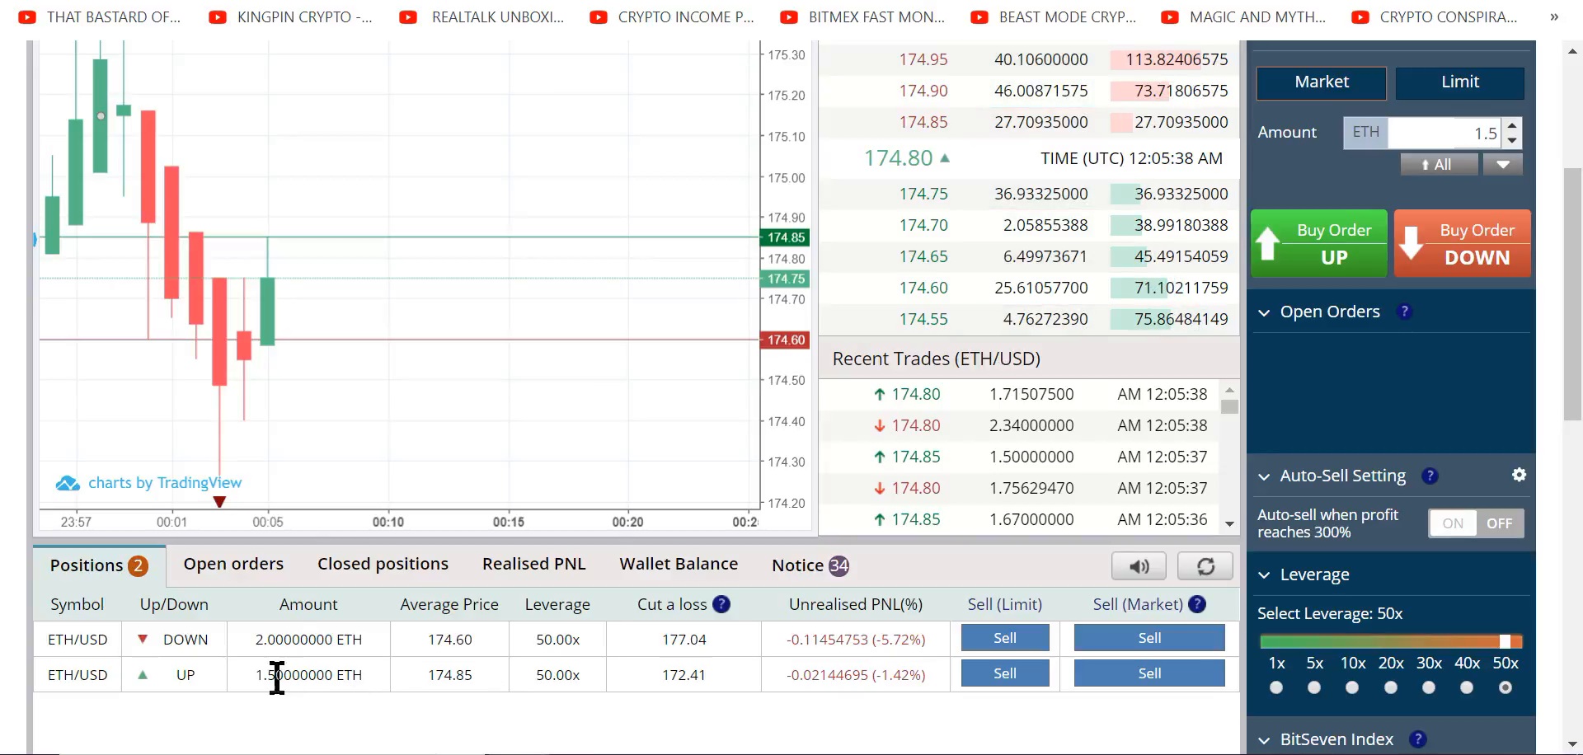
pyautogui.moveTo(671, 701)
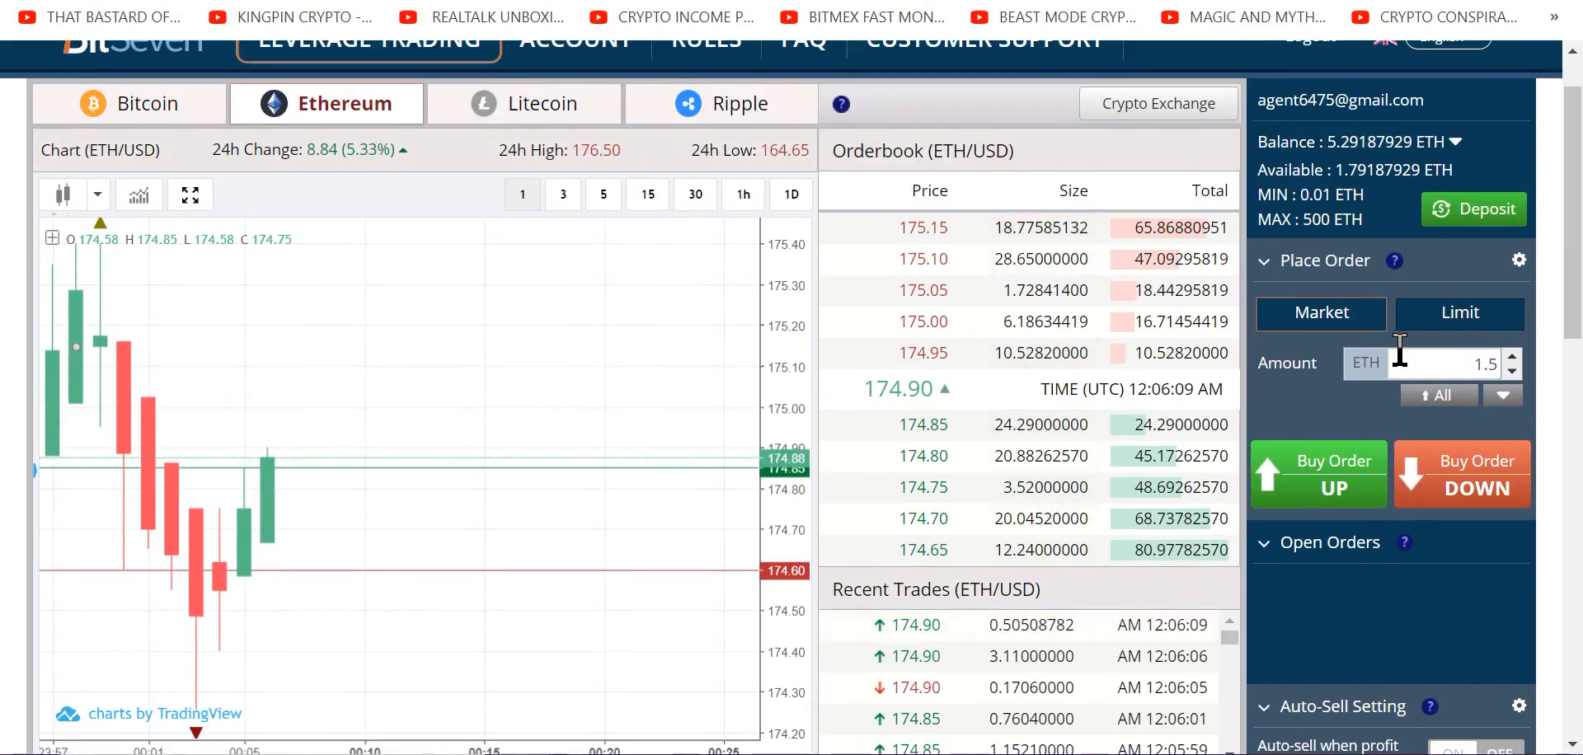
# - Switch the order form to Limit and enter a 171.40 price for 1.5 ETH
pyautogui.click(1458, 313)
pyautogui.write('1')
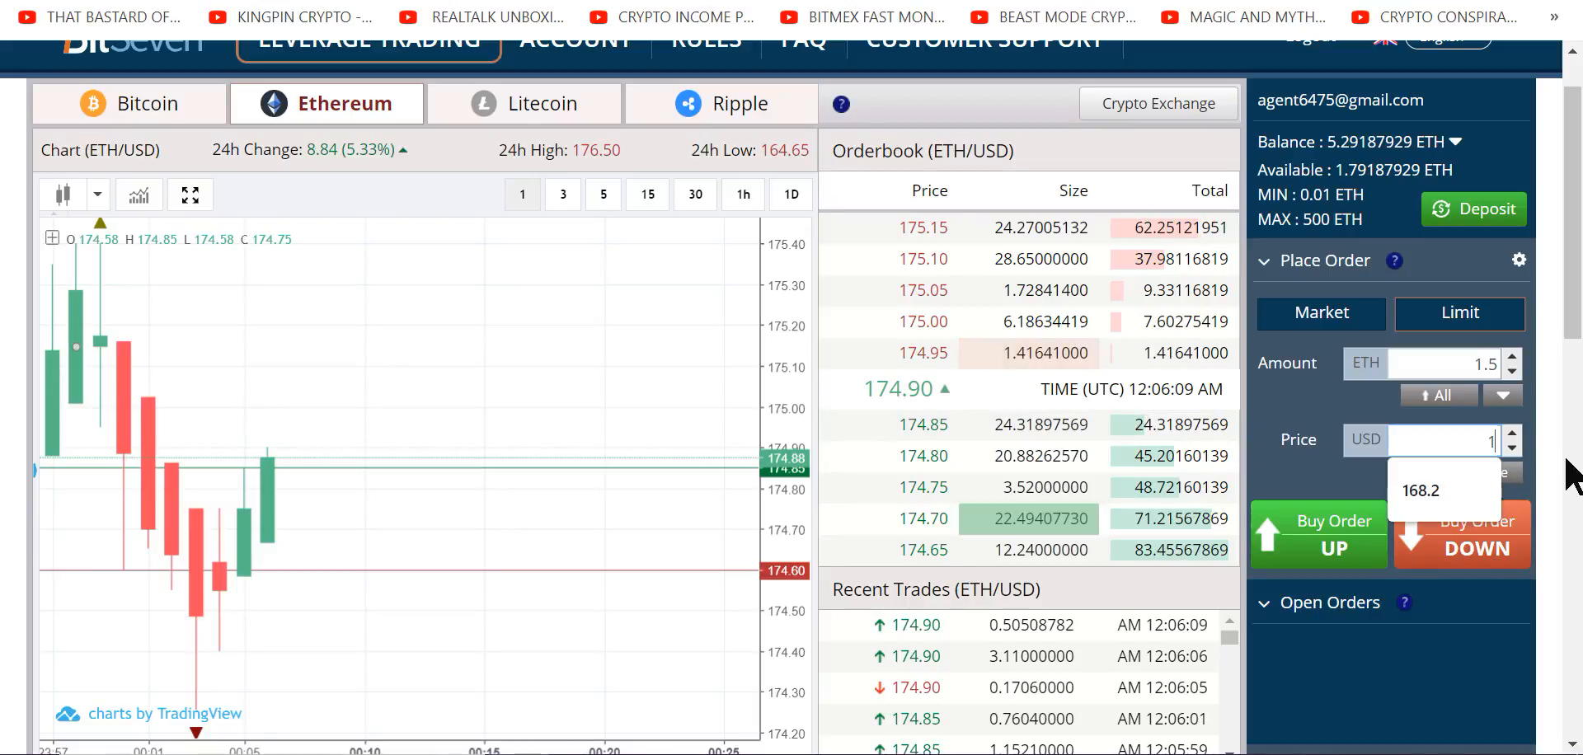
pyautogui.write('71.40')
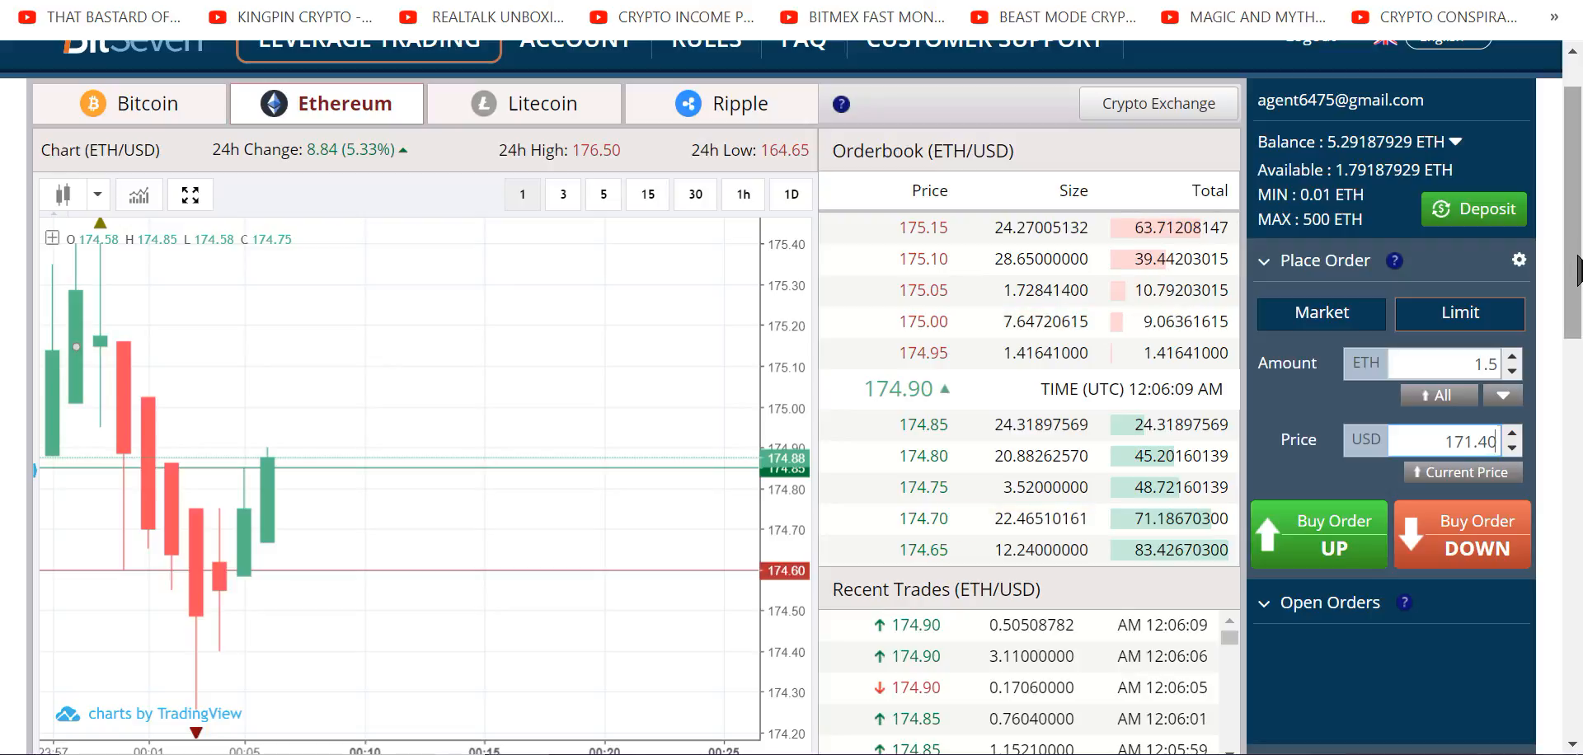
pyautogui.scroll(-3)
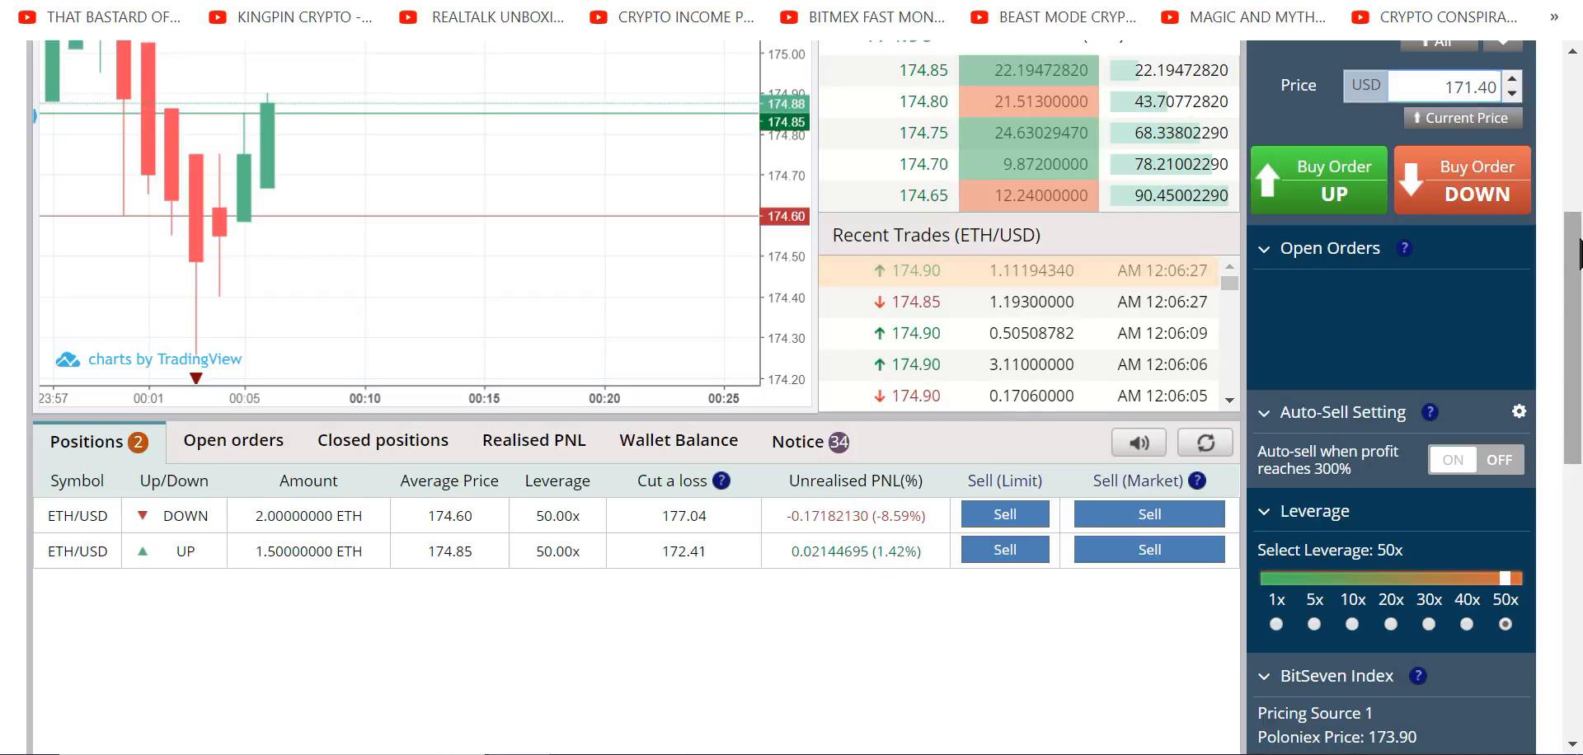
# - Choose the 1x leverage option for the limit order
pyautogui.click(1275, 624)
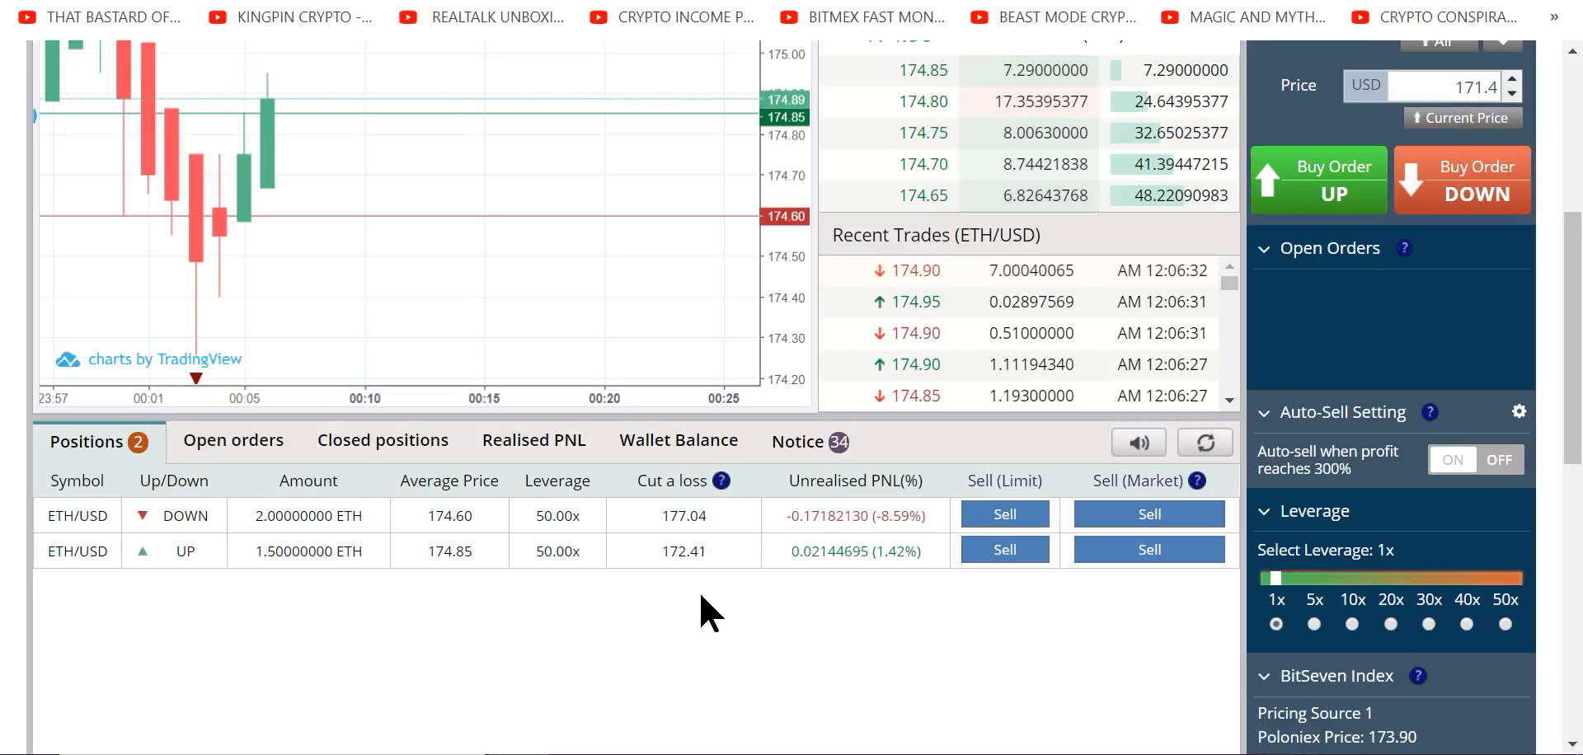
pyautogui.moveTo(555, 596)
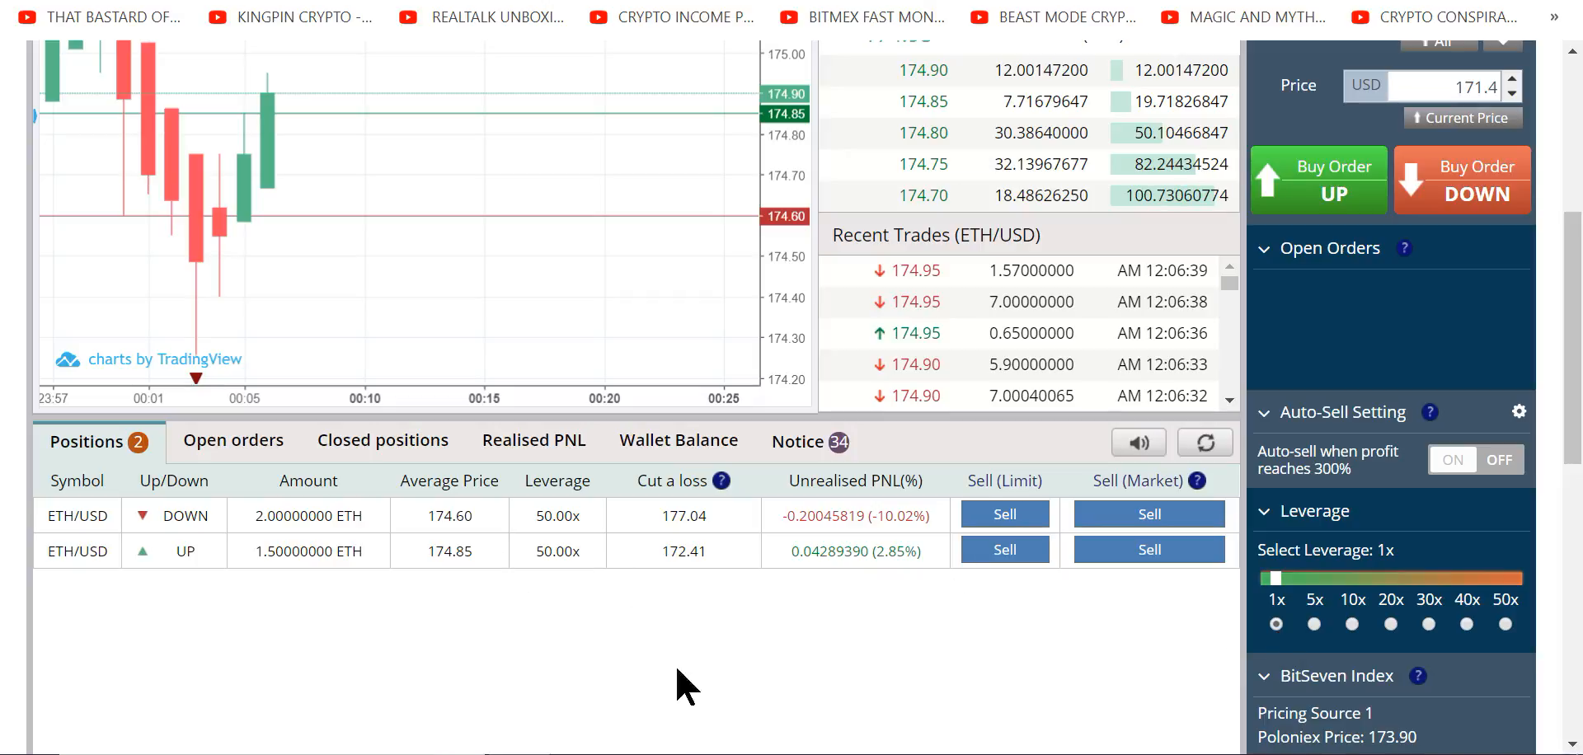
pyautogui.moveTo(752, 572)
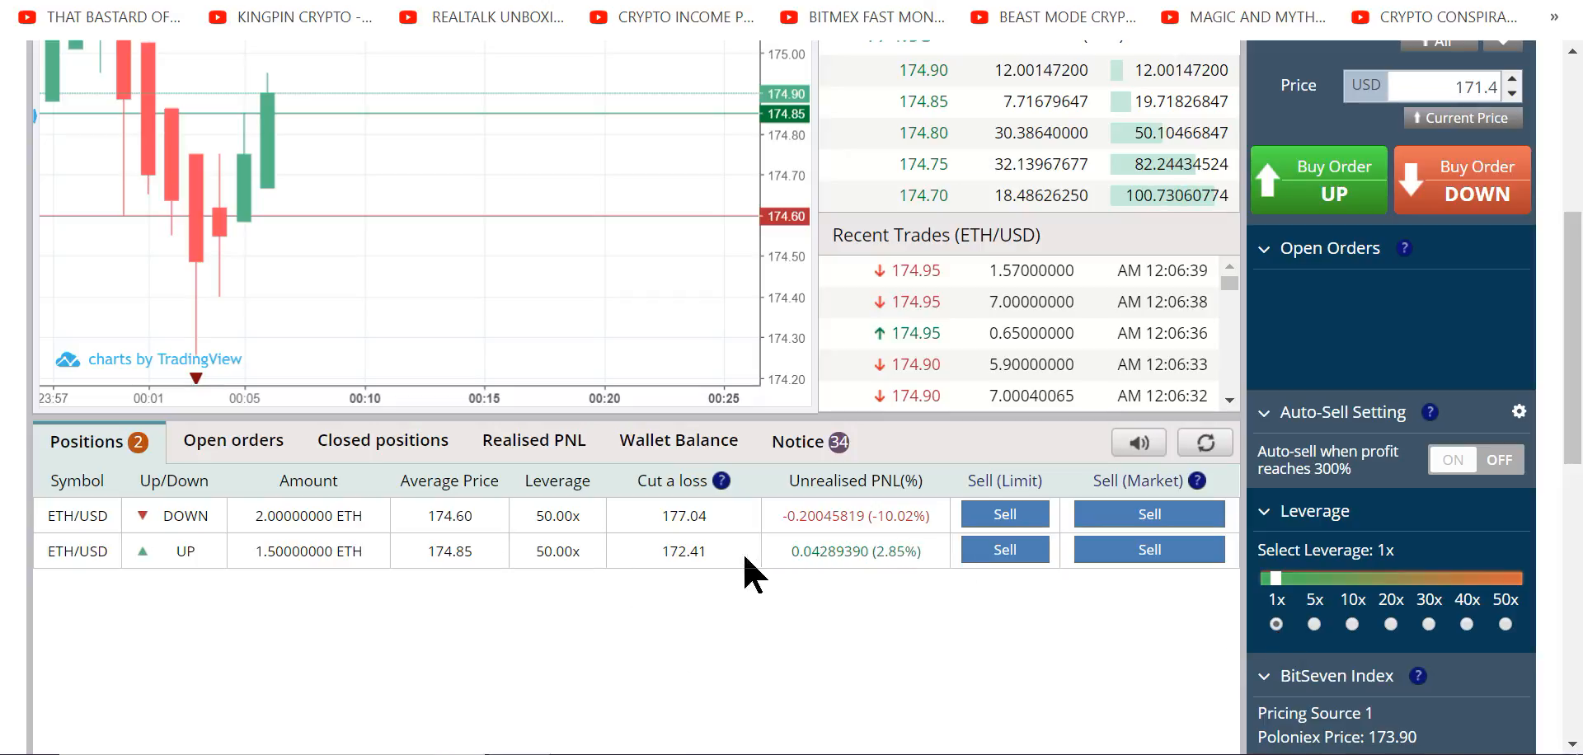
pyautogui.moveTo(656, 585)
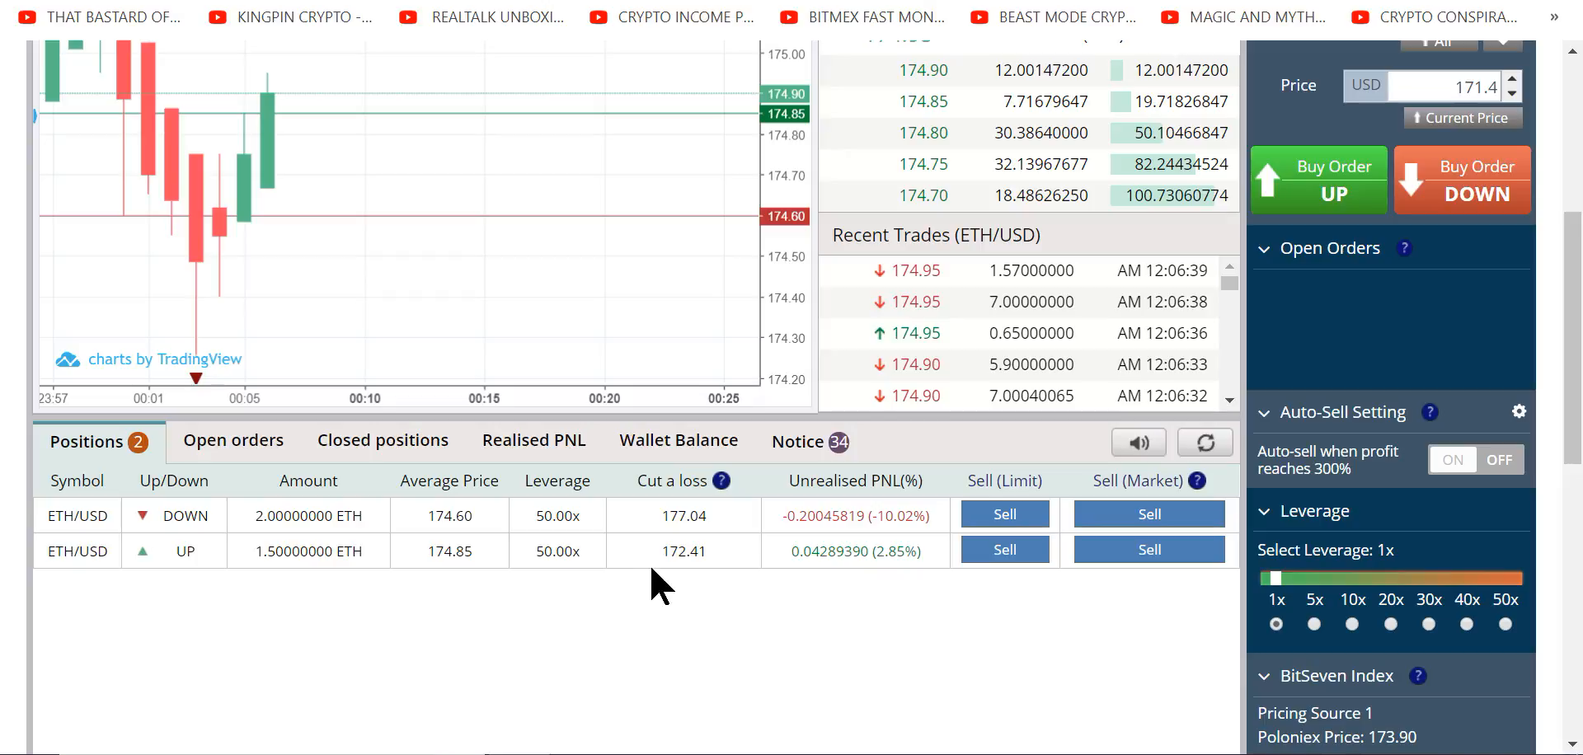